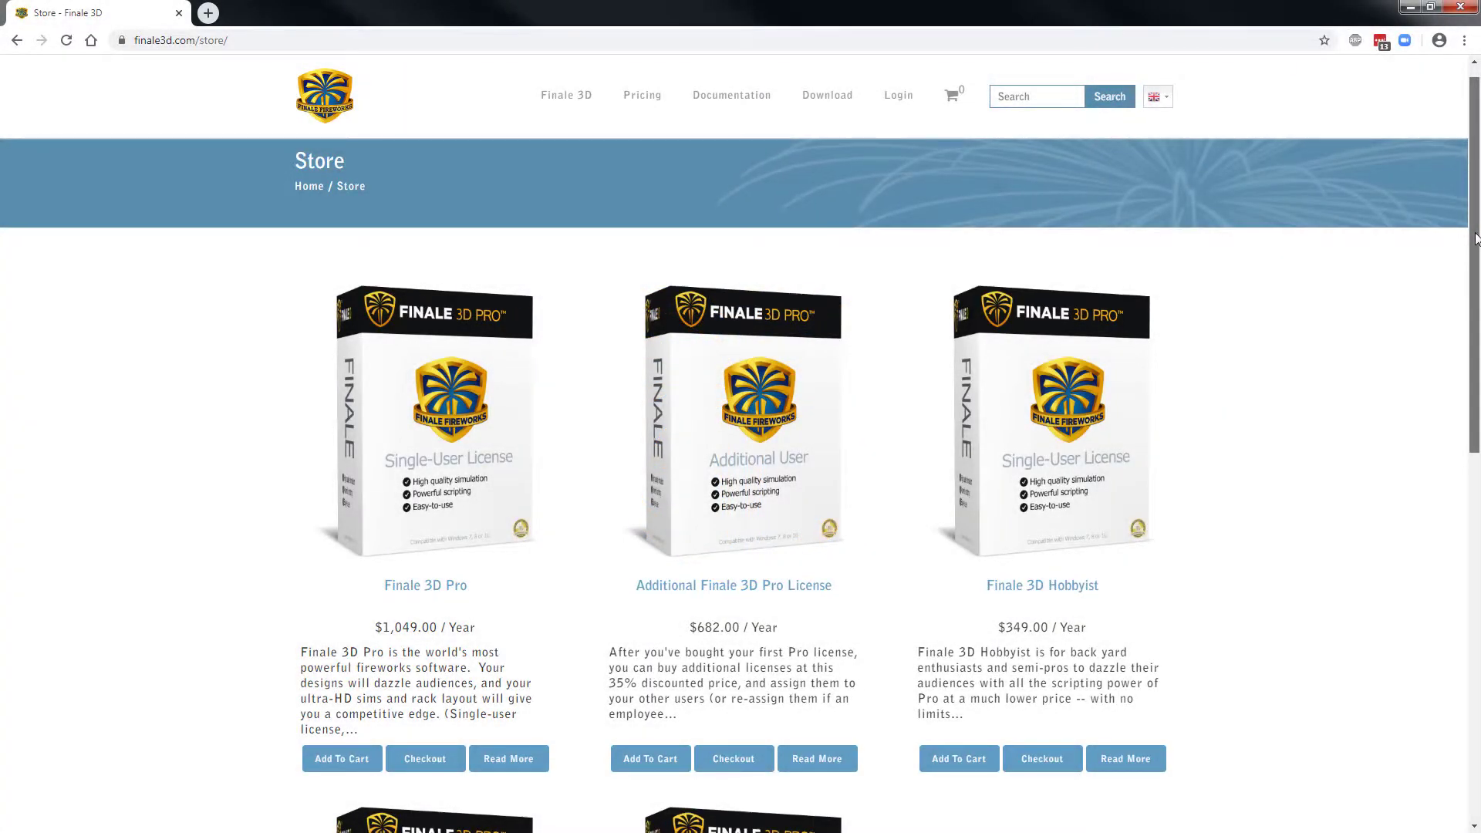
# - Navigate via Download > Download Application to the installer download page
pyautogui.scroll(-3)
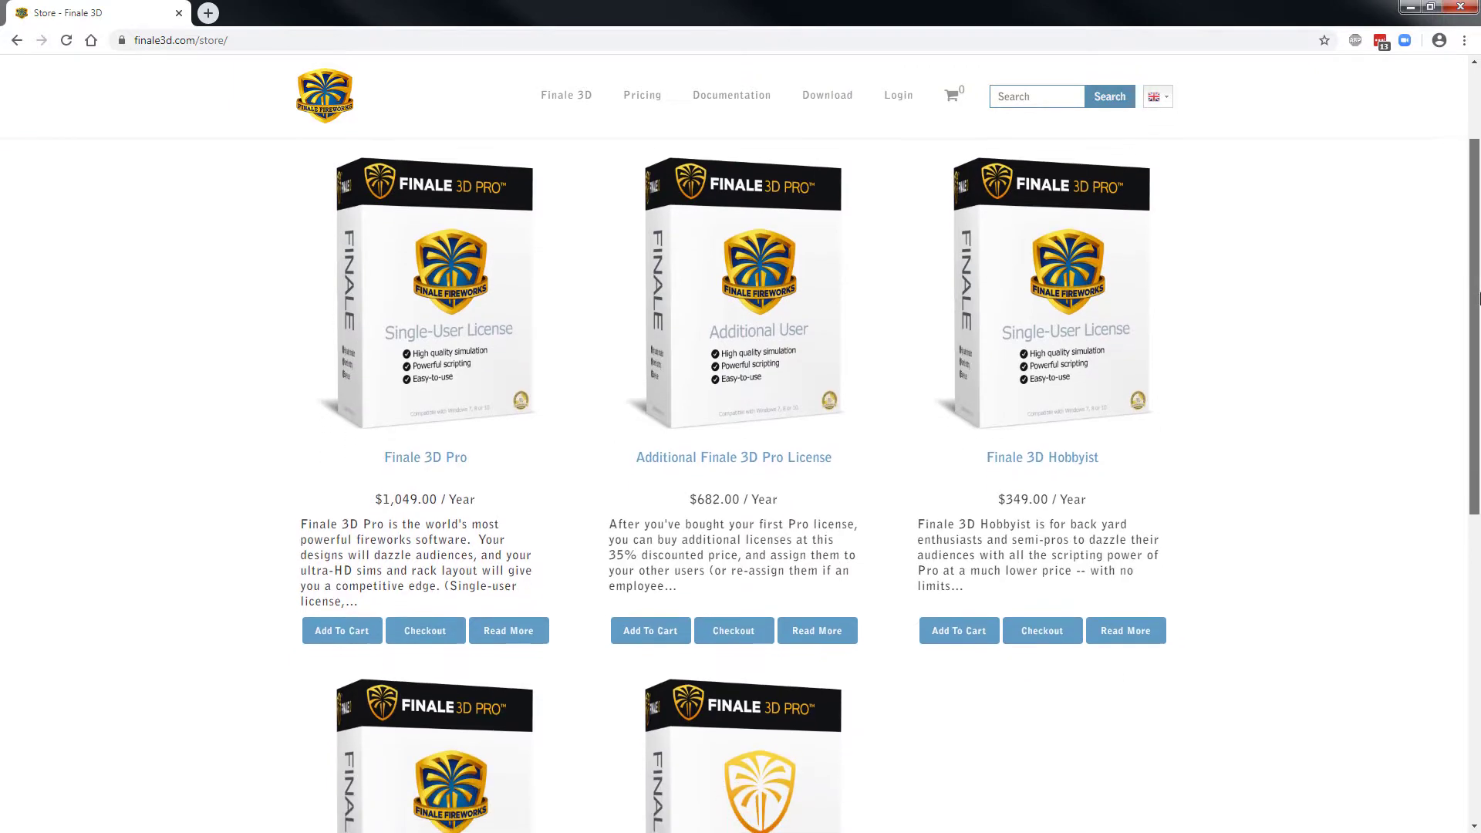
pyautogui.scroll(-3)
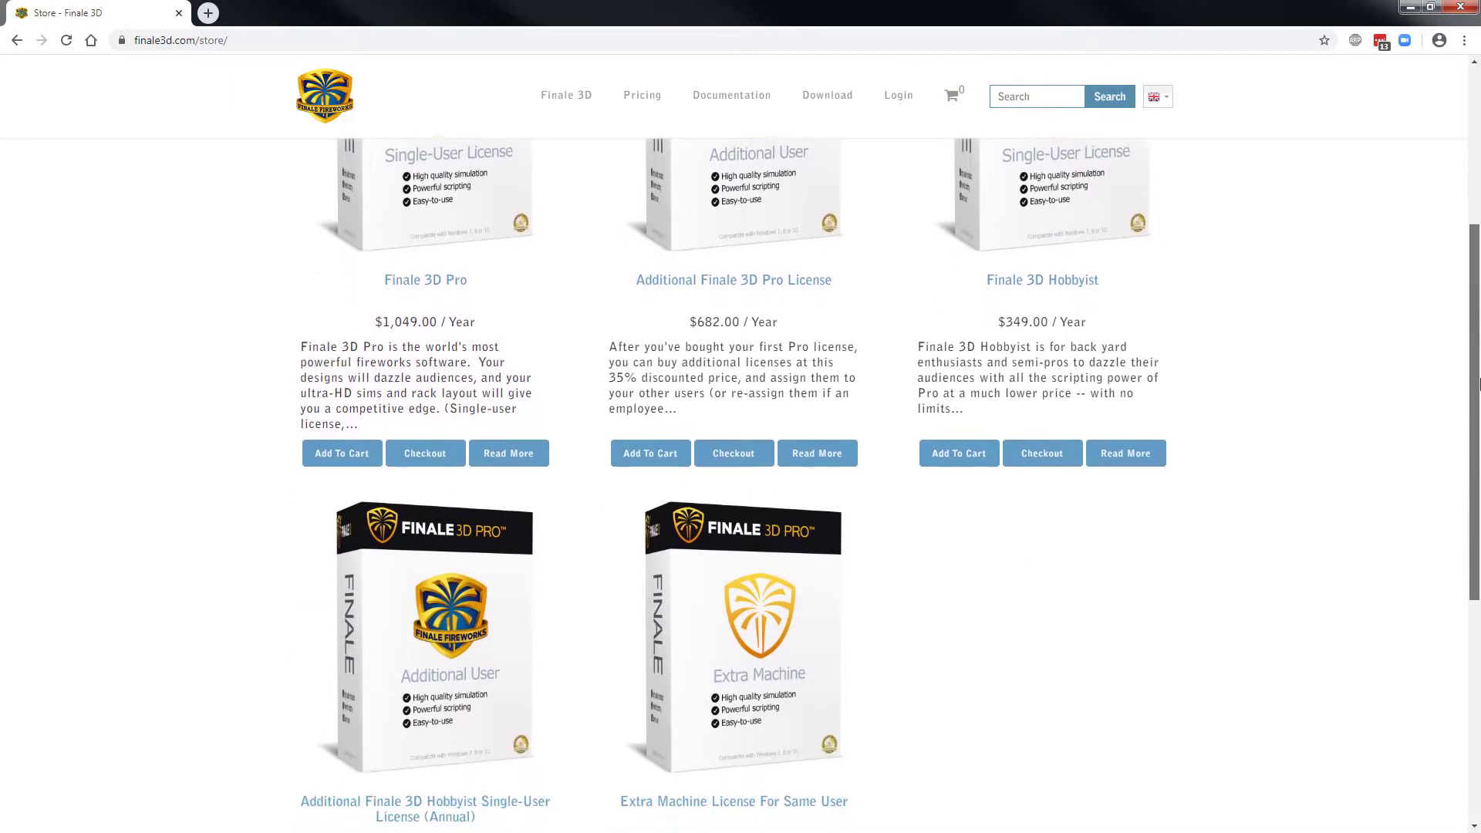
pyautogui.scroll(-3)
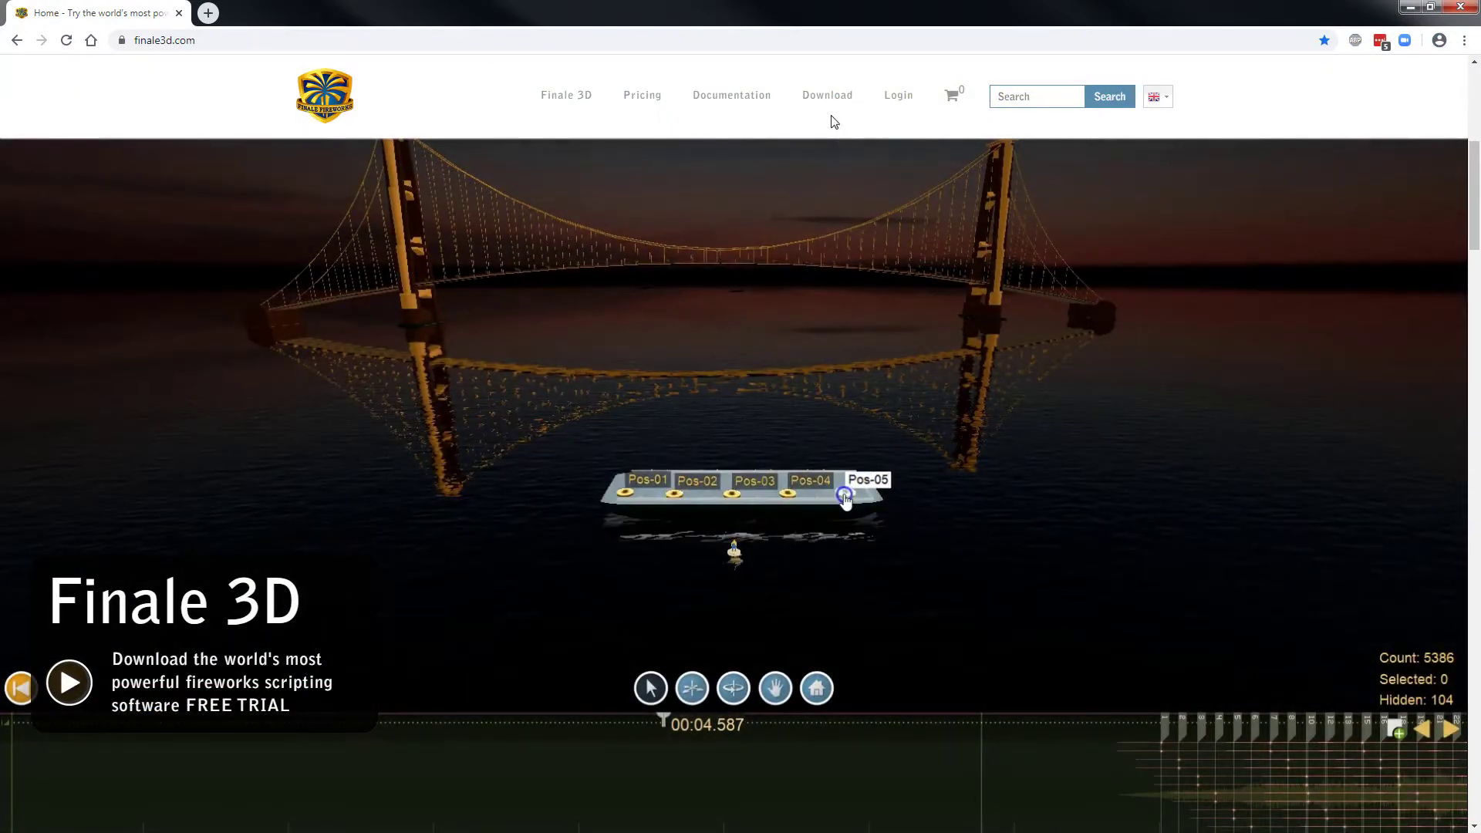
pyautogui.click(827, 94)
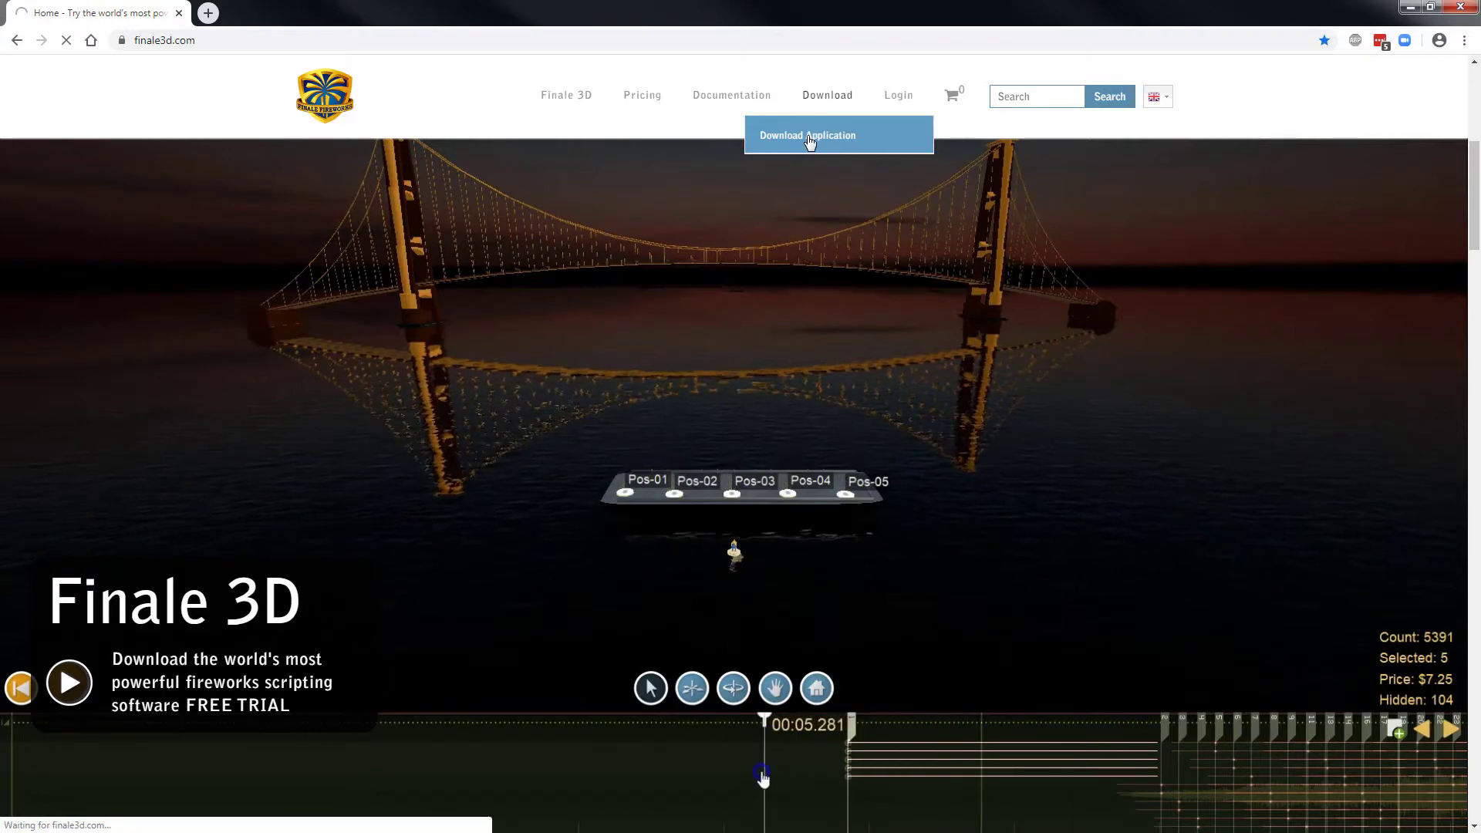
pyautogui.click(807, 136)
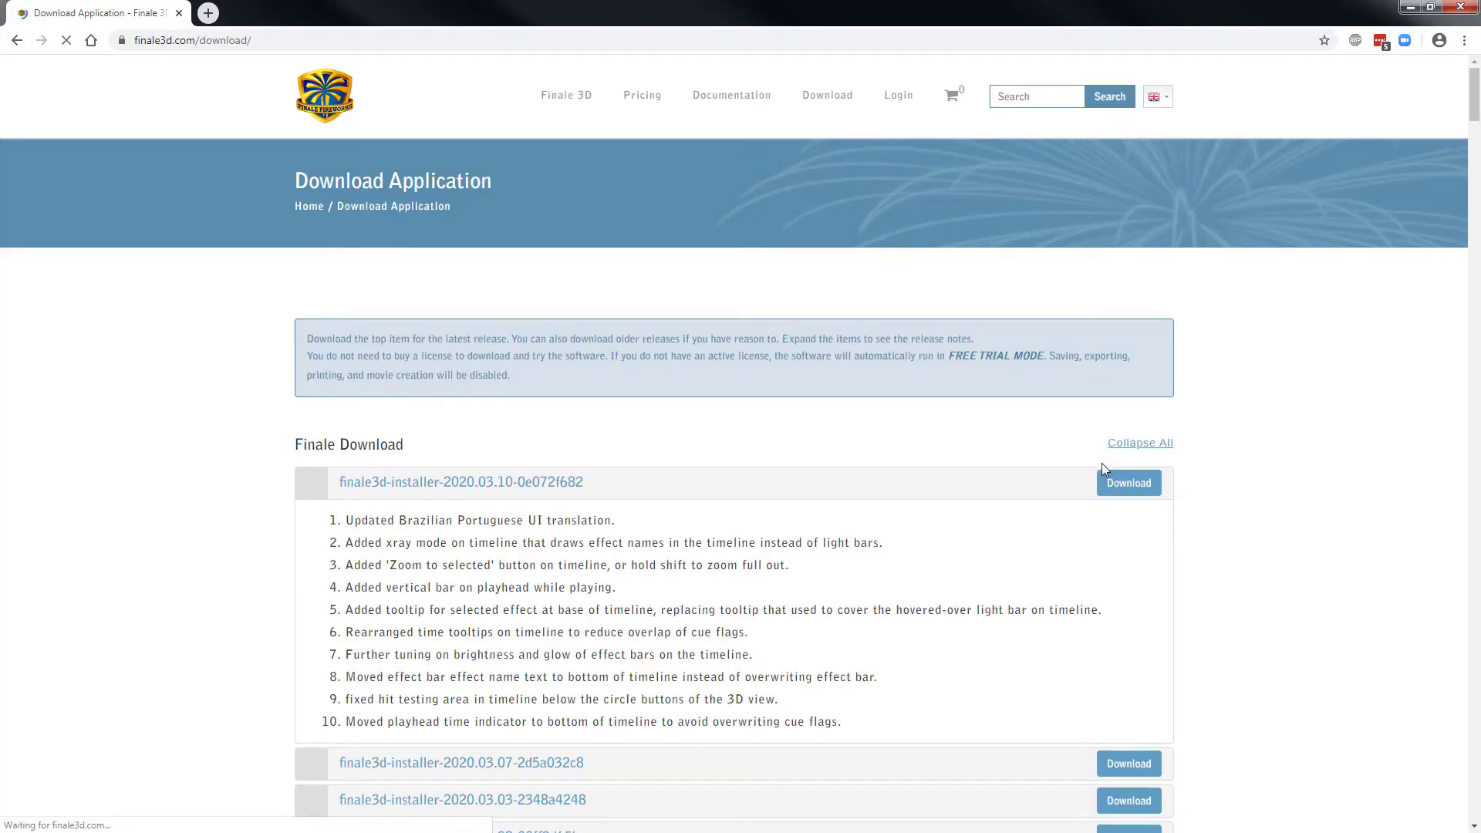
# - Download the newest Finale 3D installer release and save the file
pyautogui.click(1127, 483)
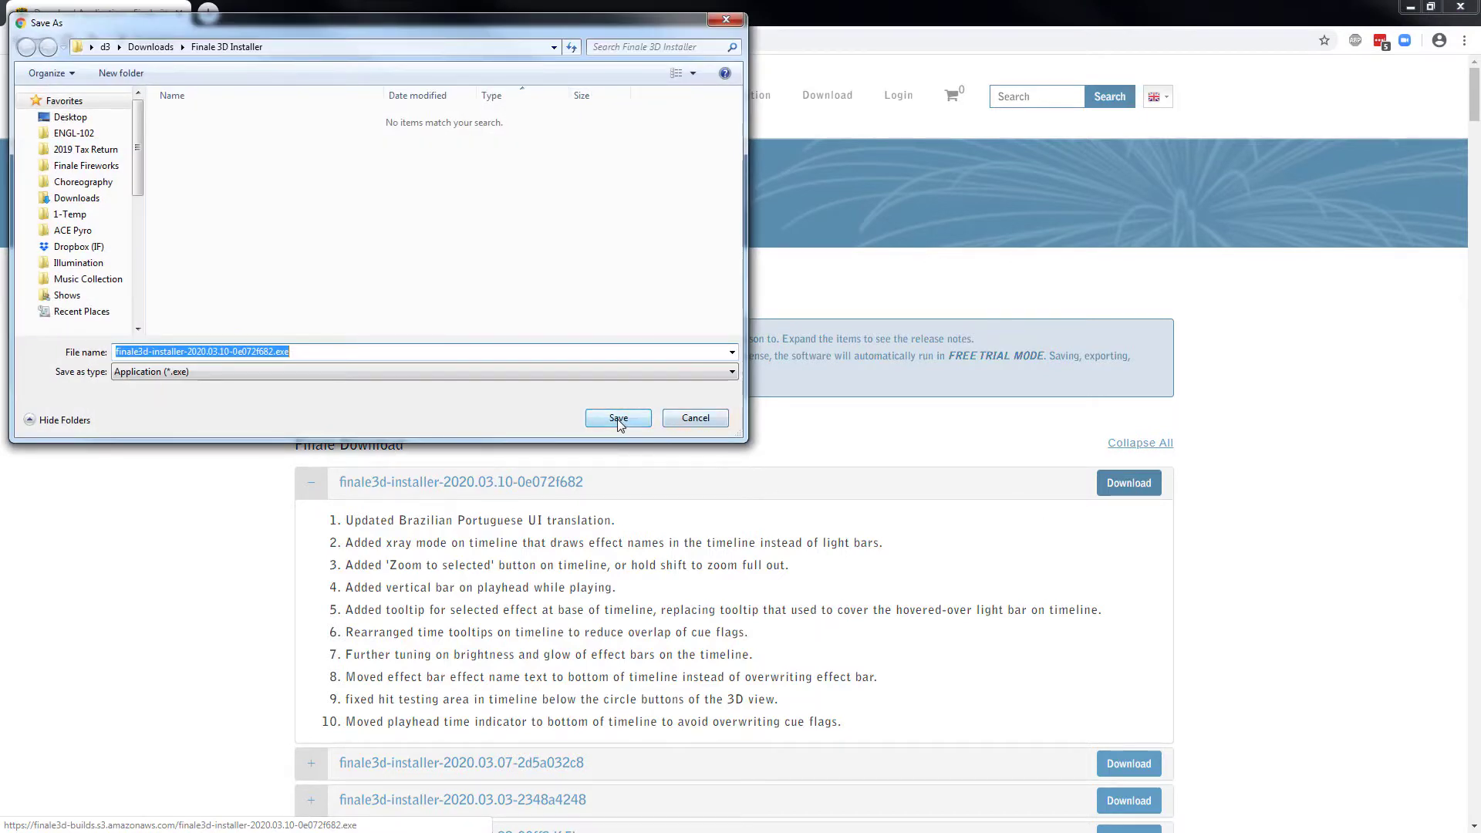
pyautogui.click(617, 418)
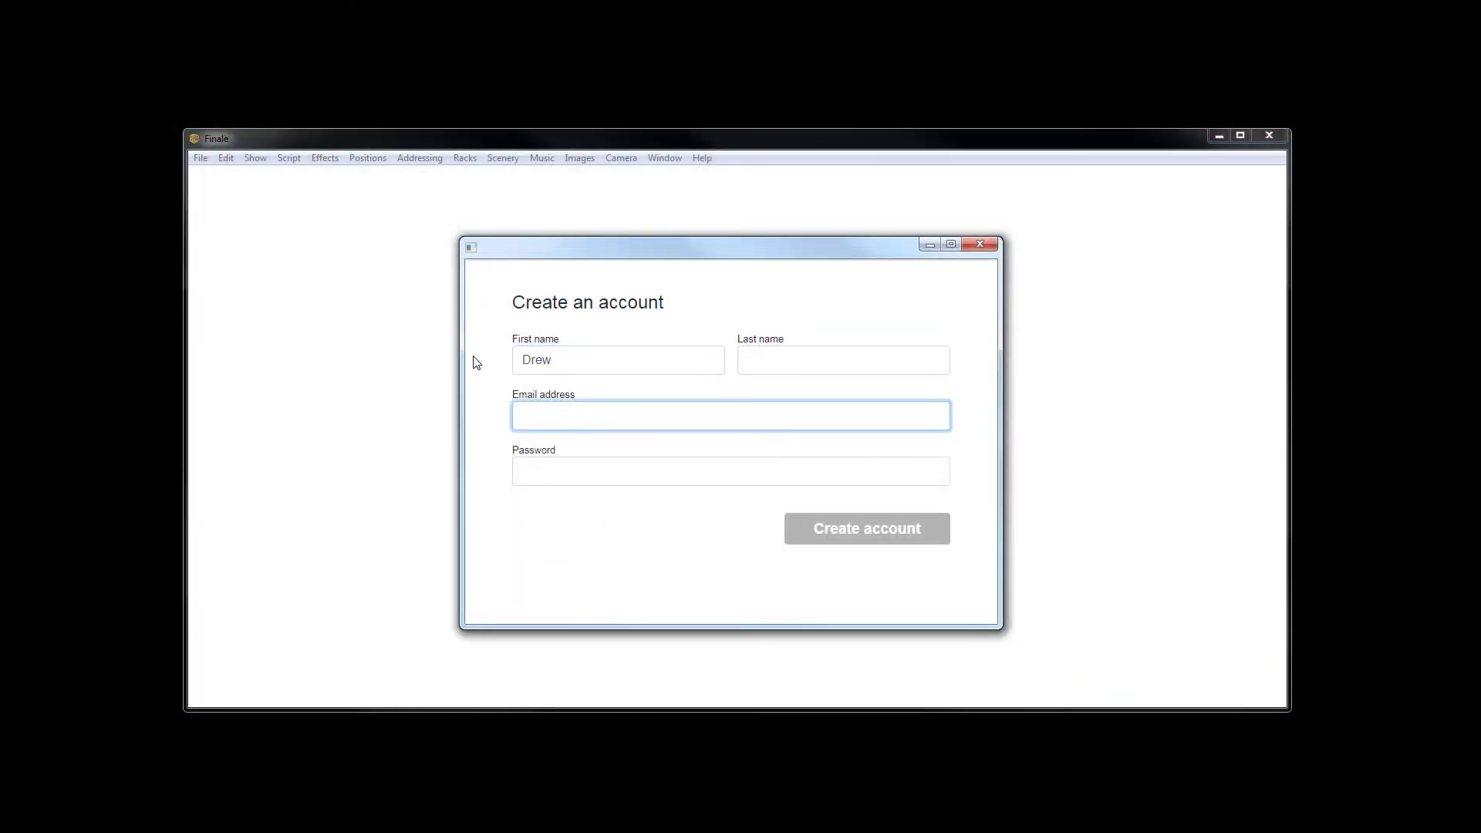
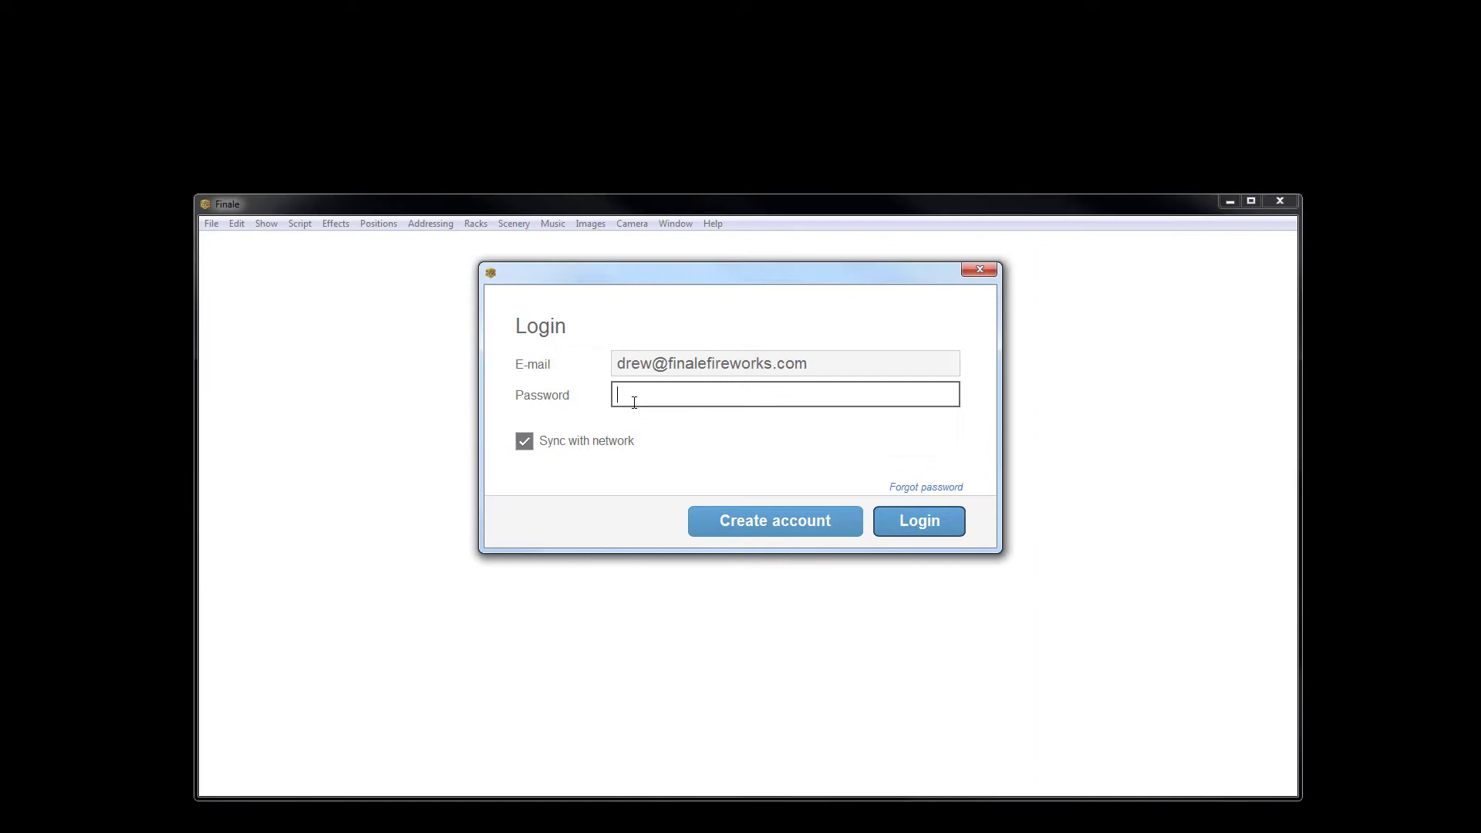
pyautogui.click(917, 520)
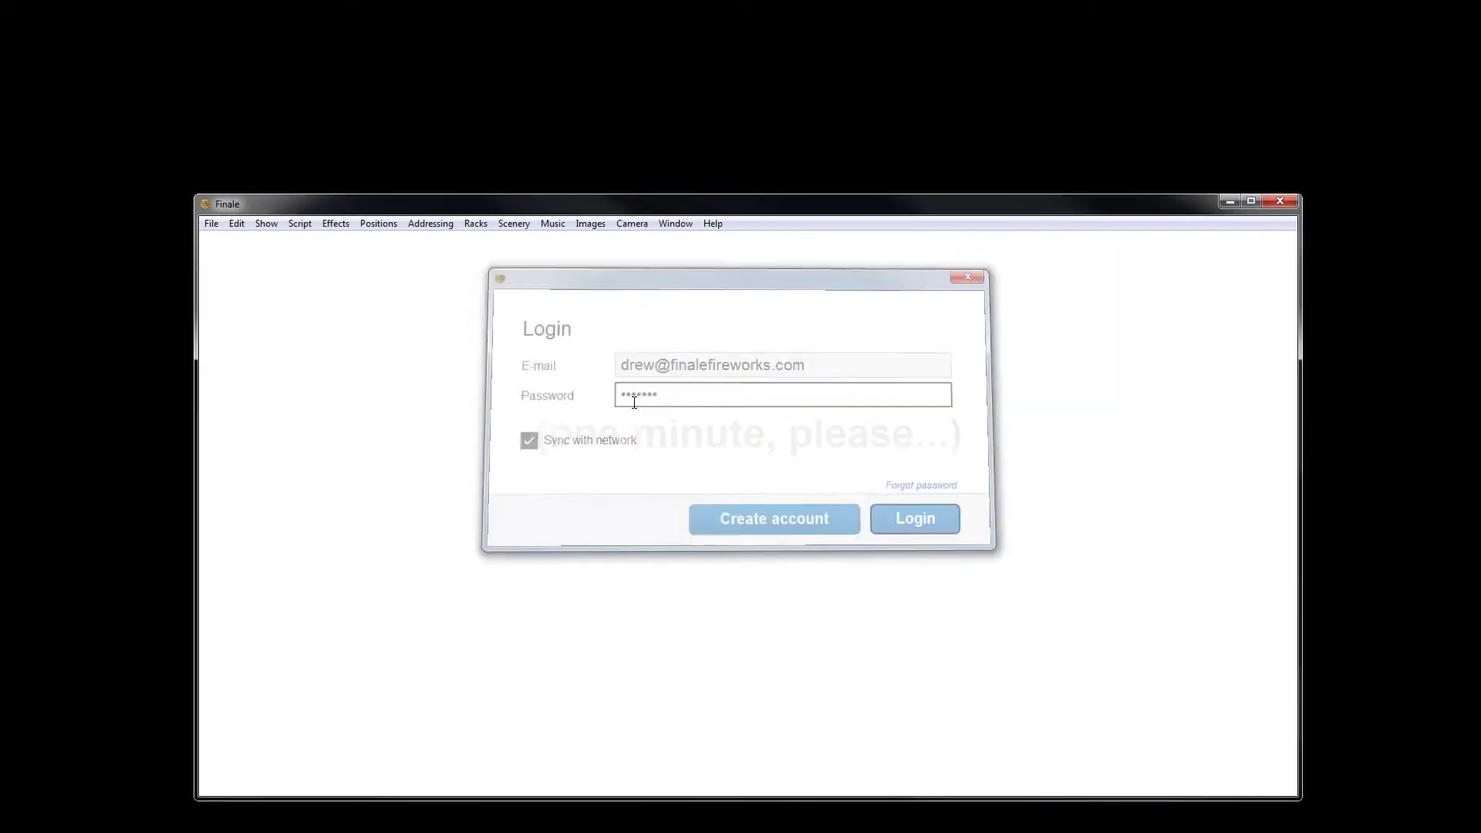
pyautogui.click(913, 519)
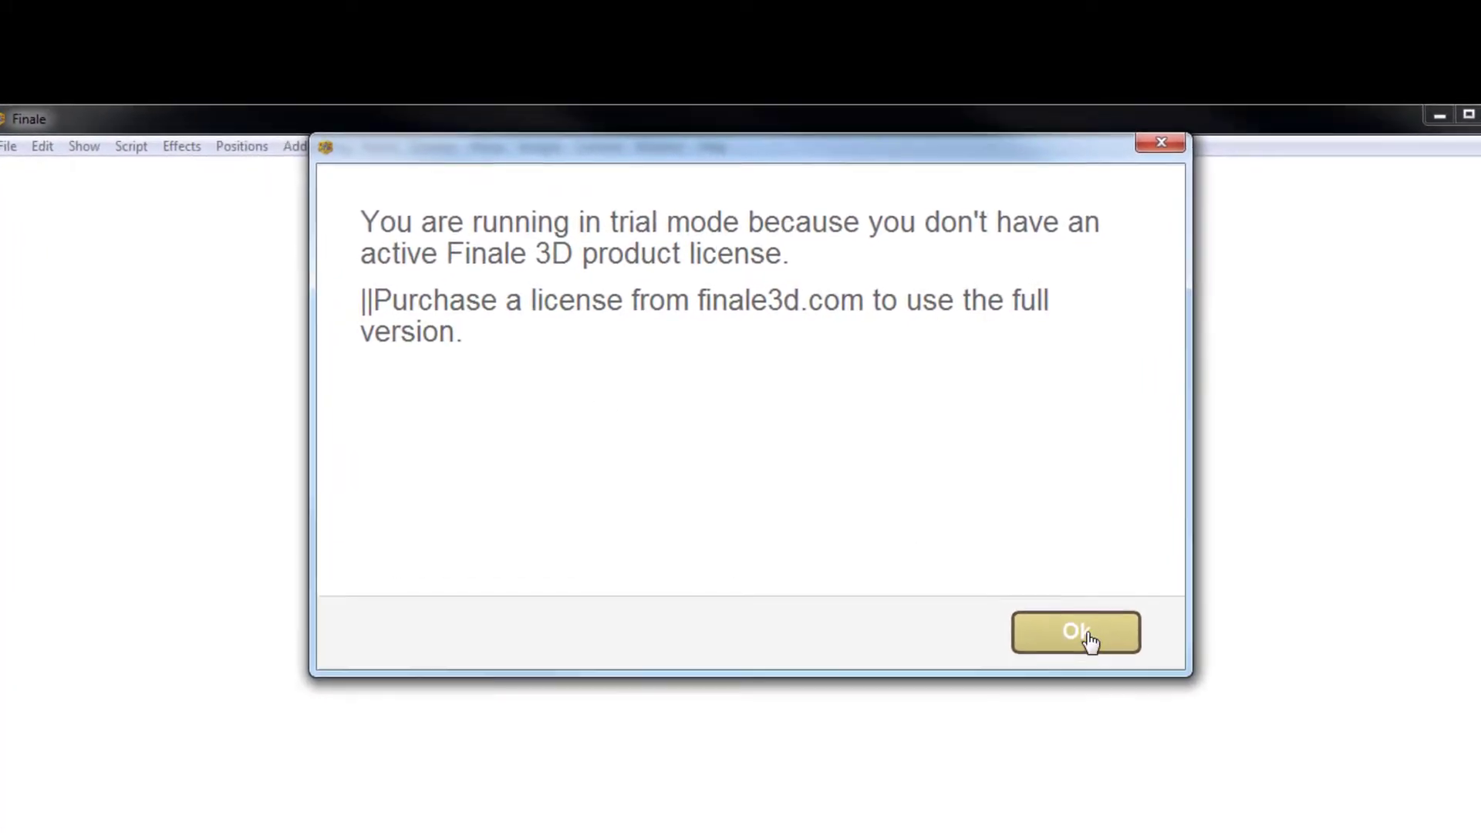
pyautogui.click(1076, 631)
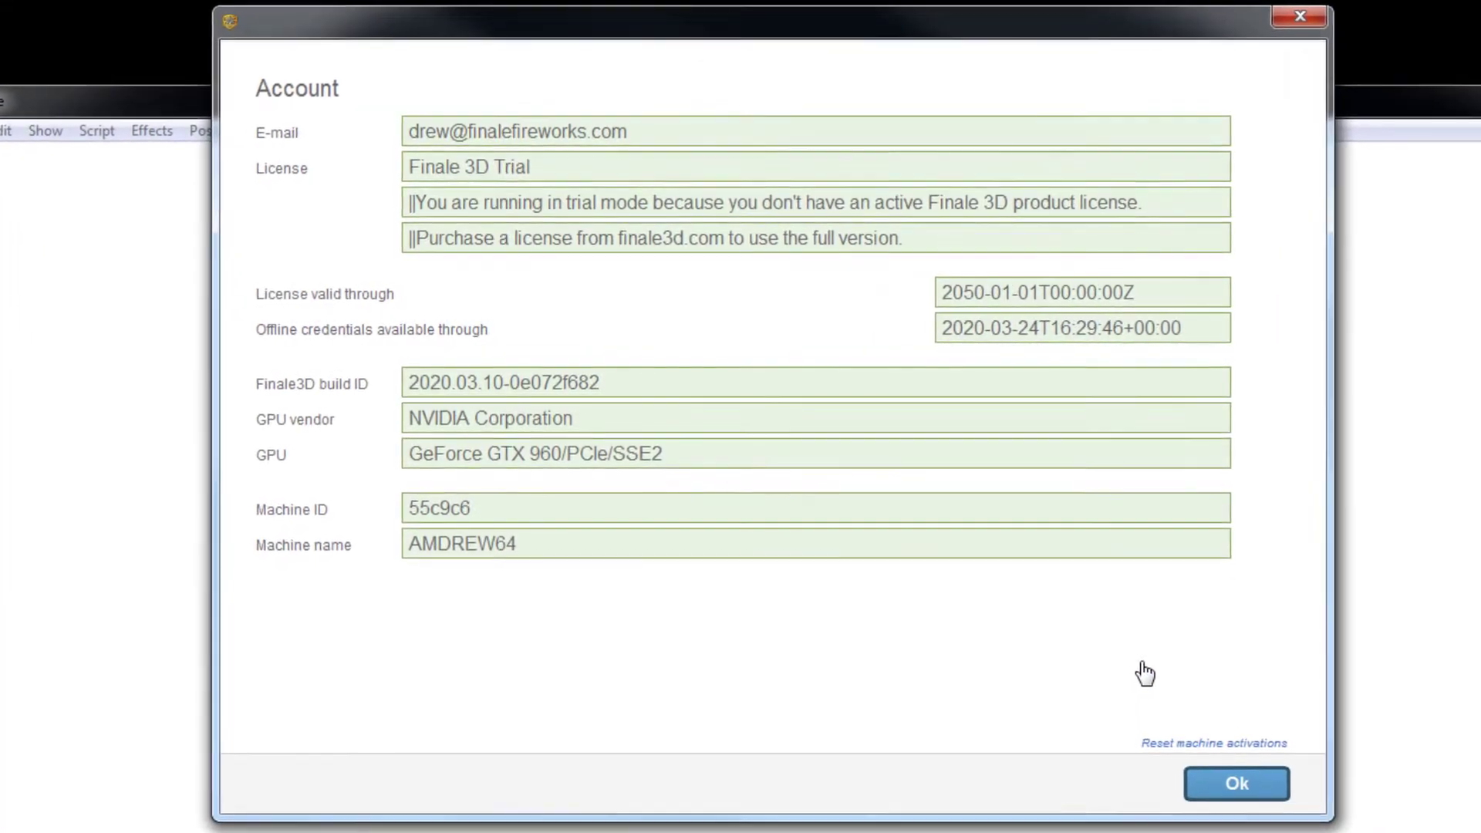
# - View 'Differences between Hobbyist and Pro versions' in the software documentation
pyautogui.click(1236, 784)
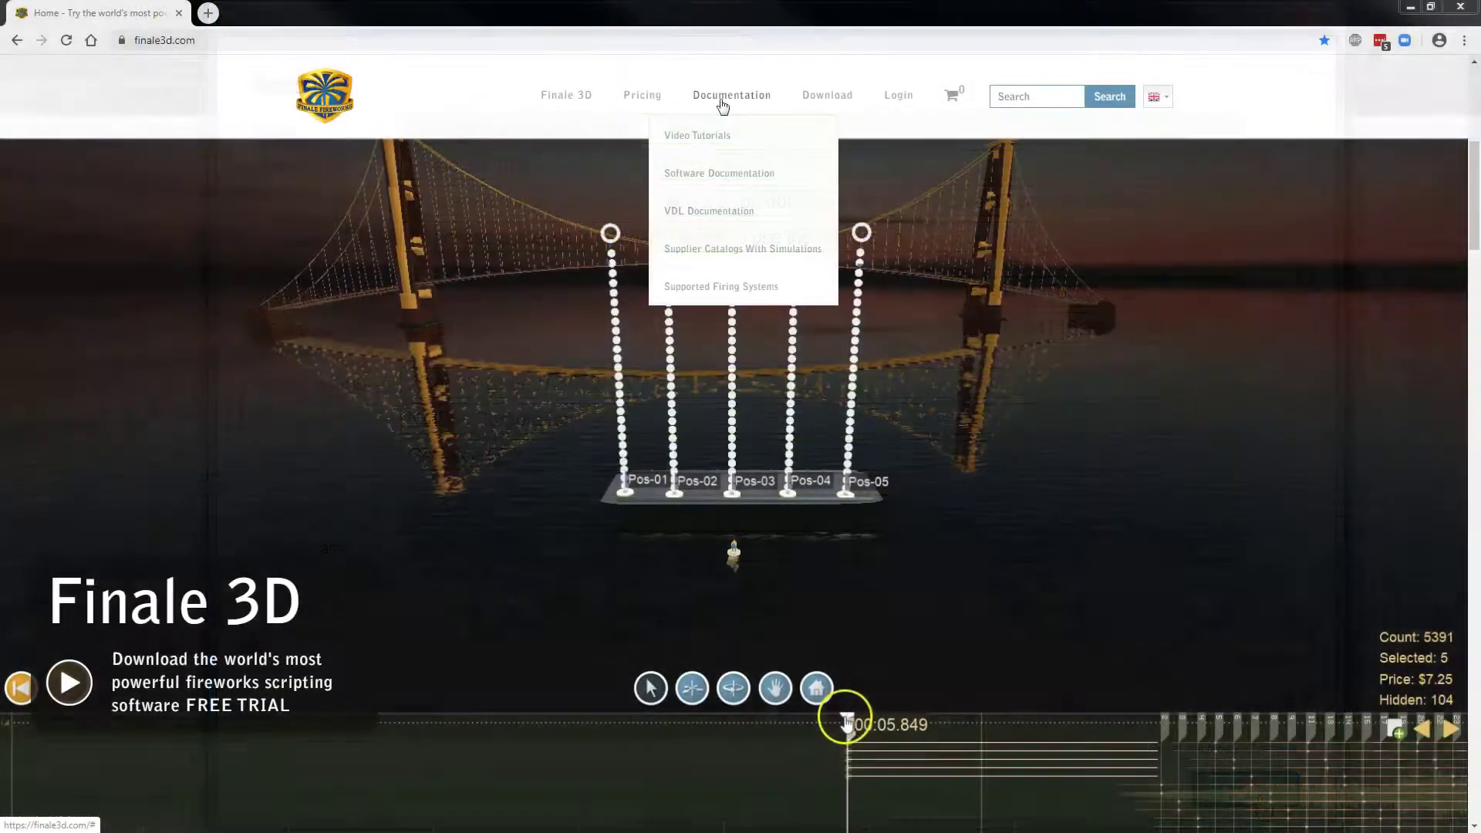
pyautogui.click(719, 173)
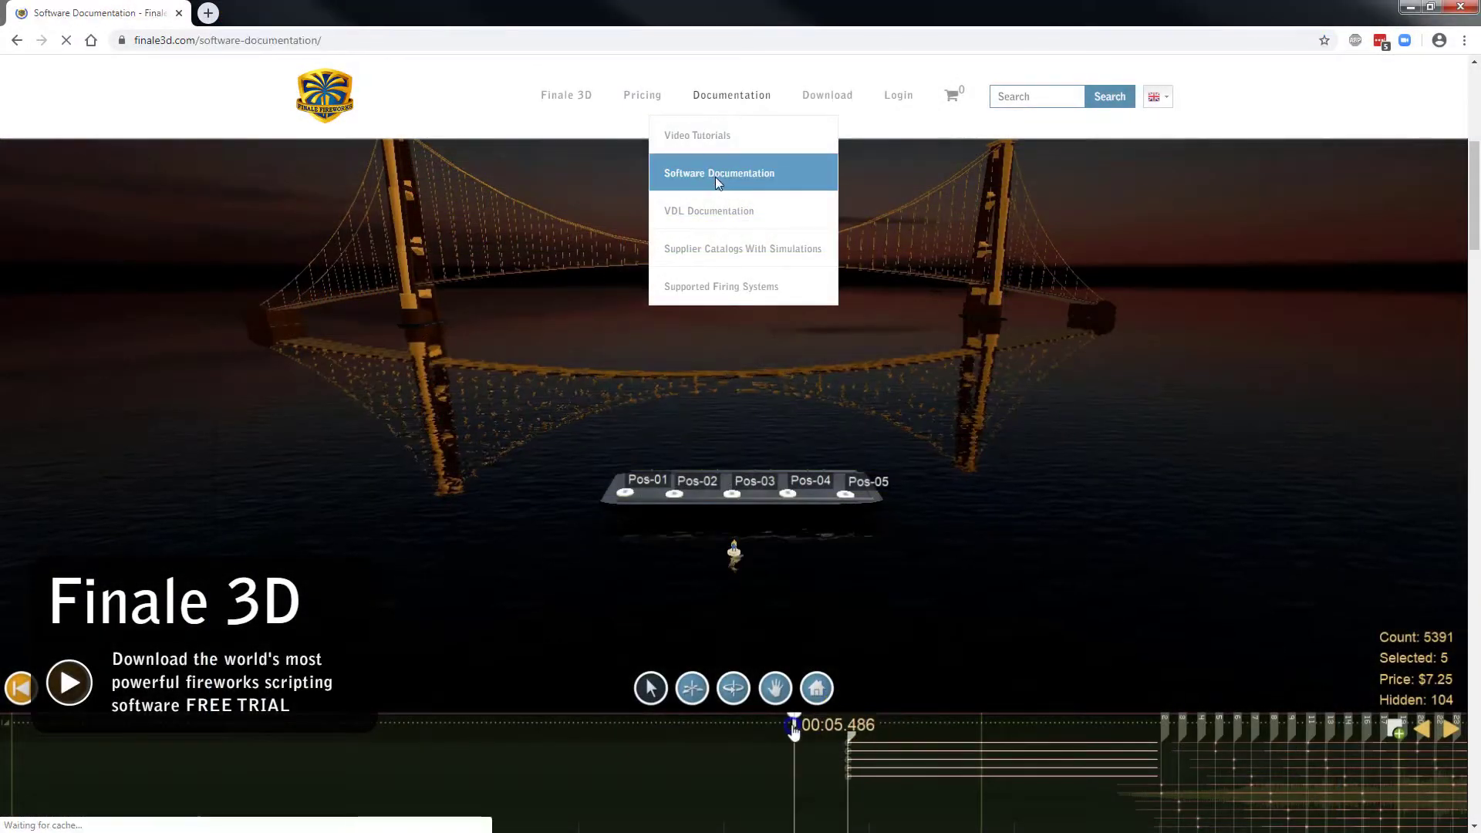
pyautogui.click(719, 173)
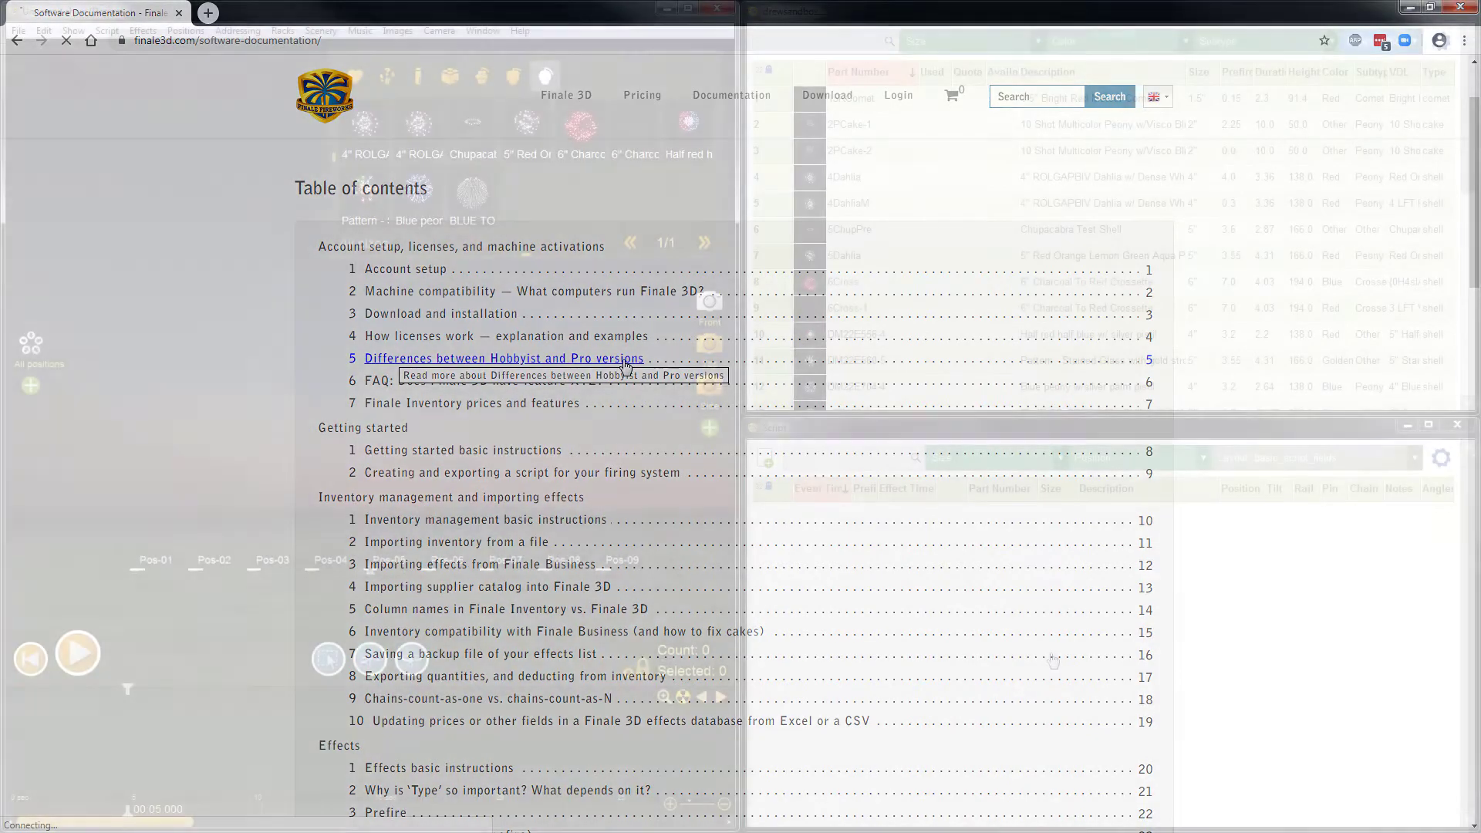
pyautogui.click(21, 36)
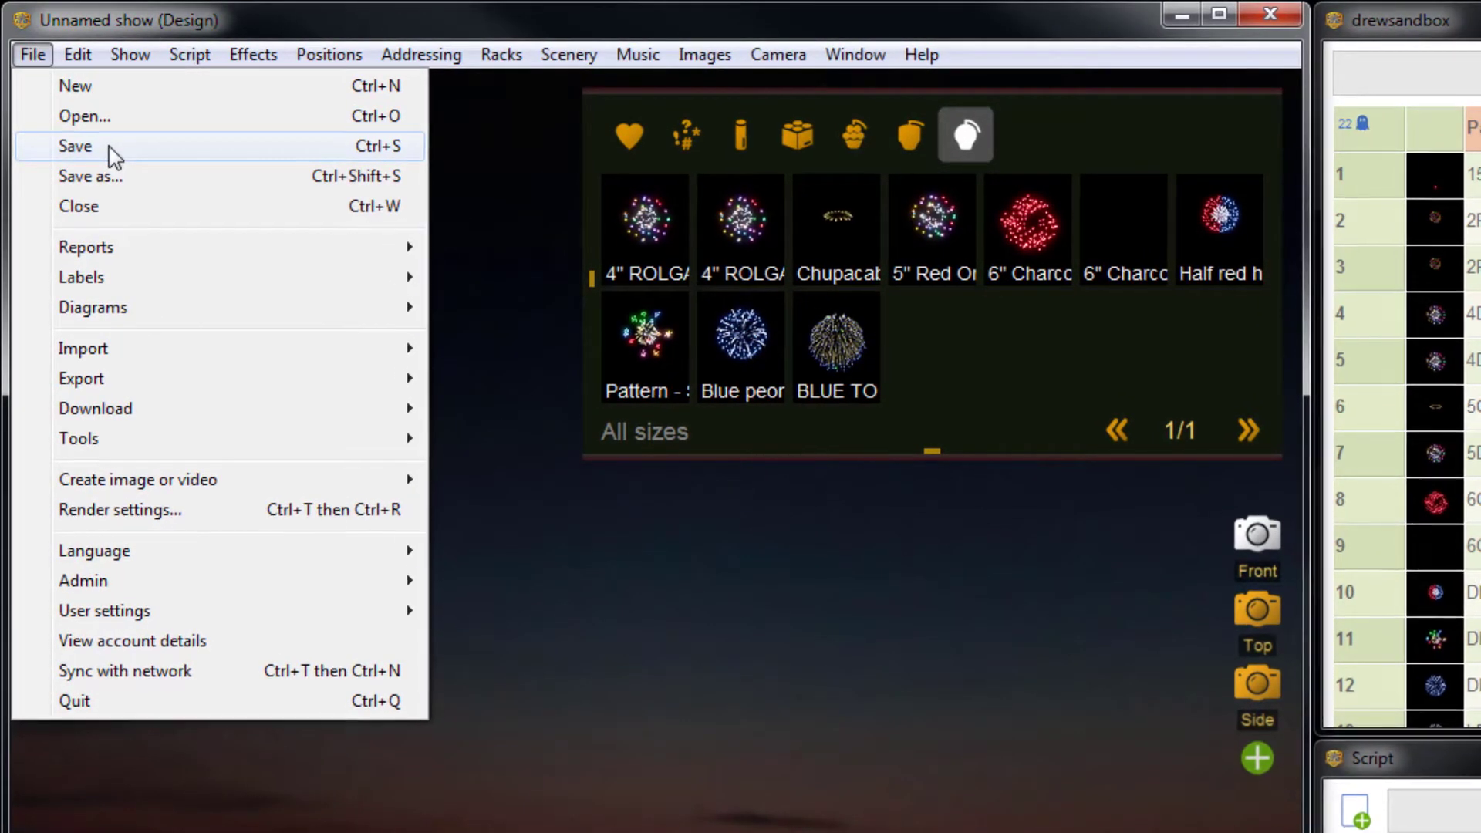
pyautogui.click(74, 145)
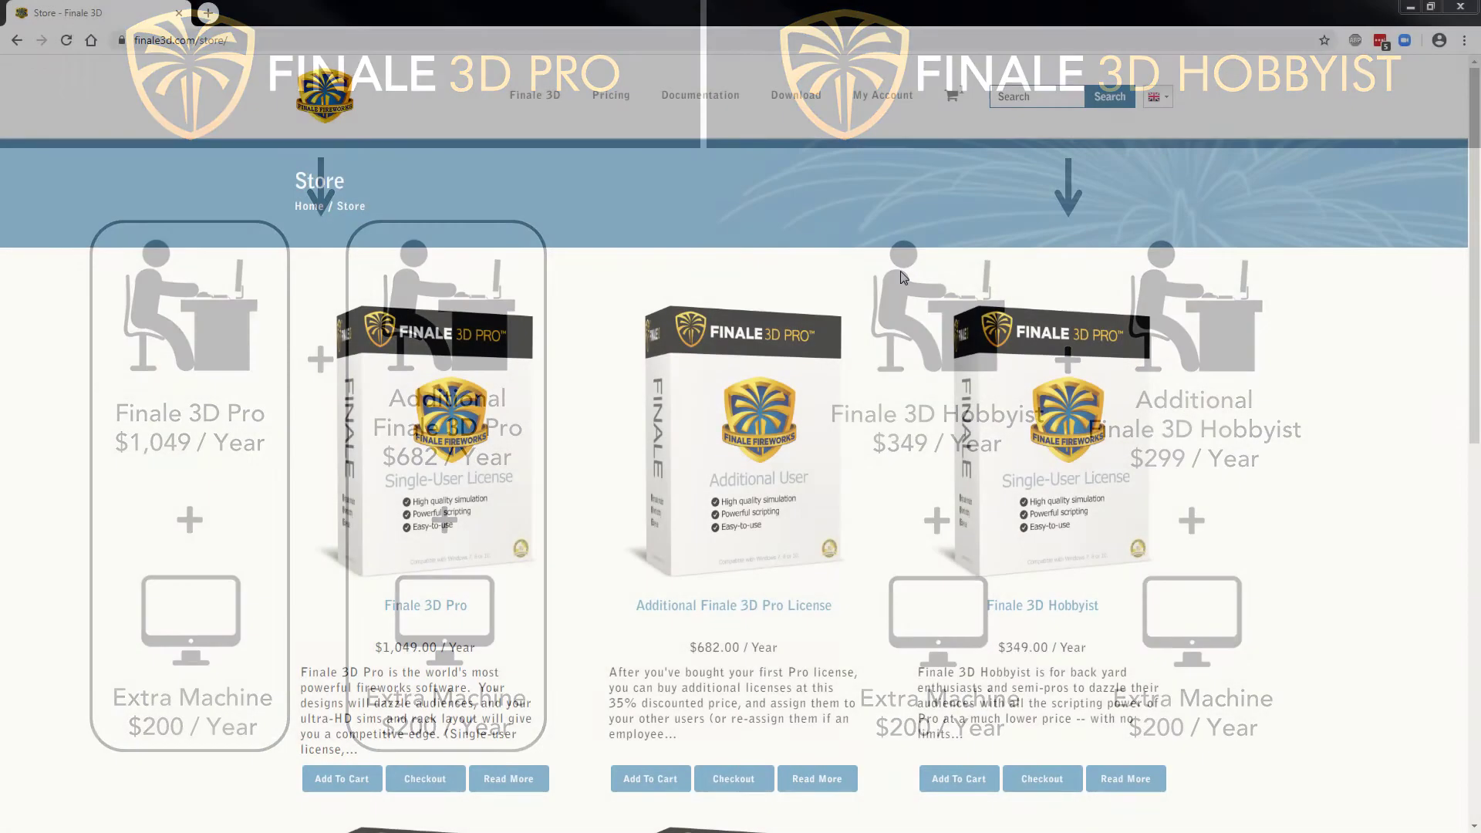
# - Proceed to checkout with Finale 3D Pro and an Additional Pro License in the cart
pyautogui.click(650, 778)
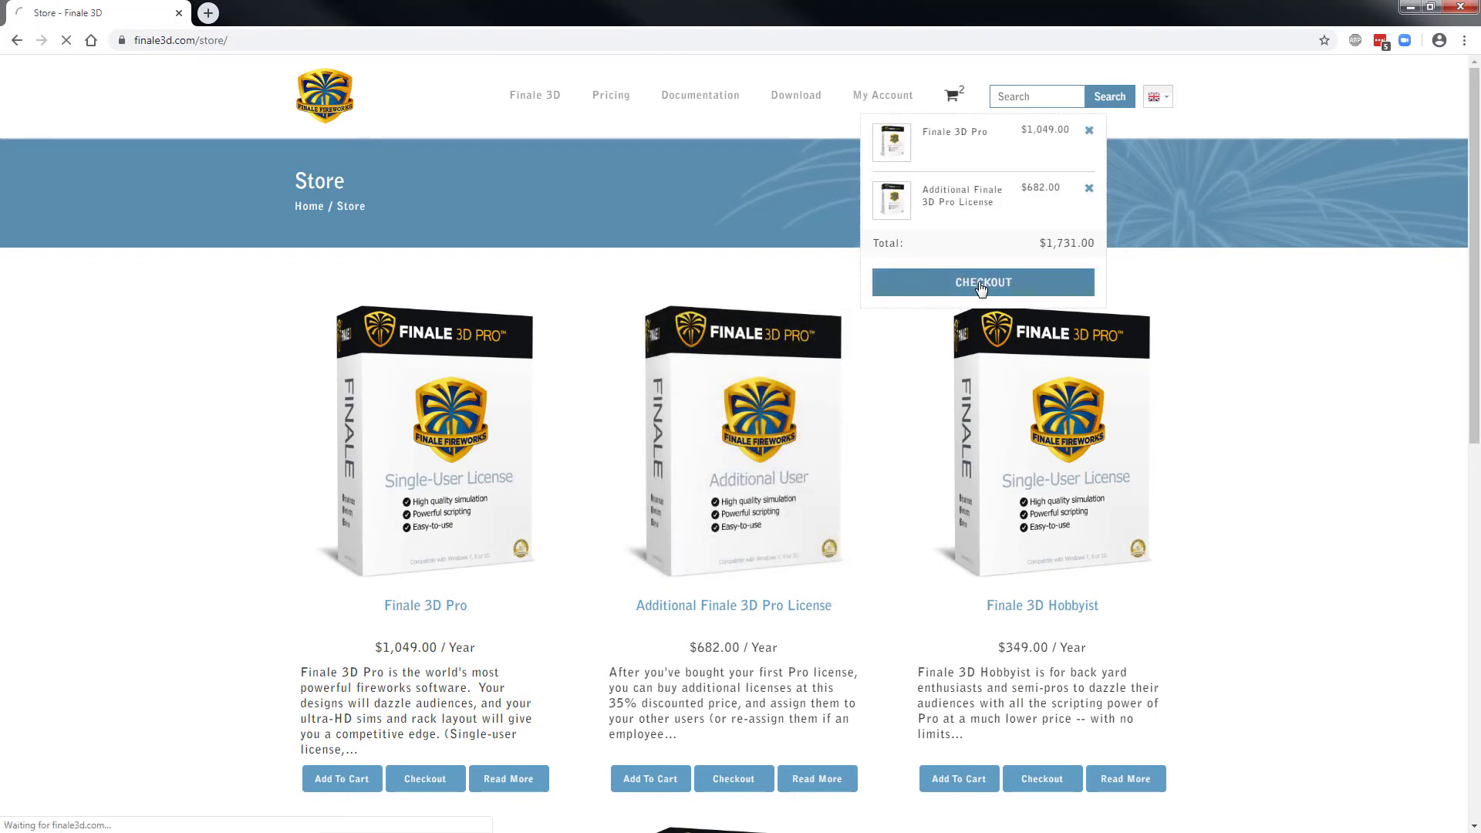
pyautogui.click(982, 281)
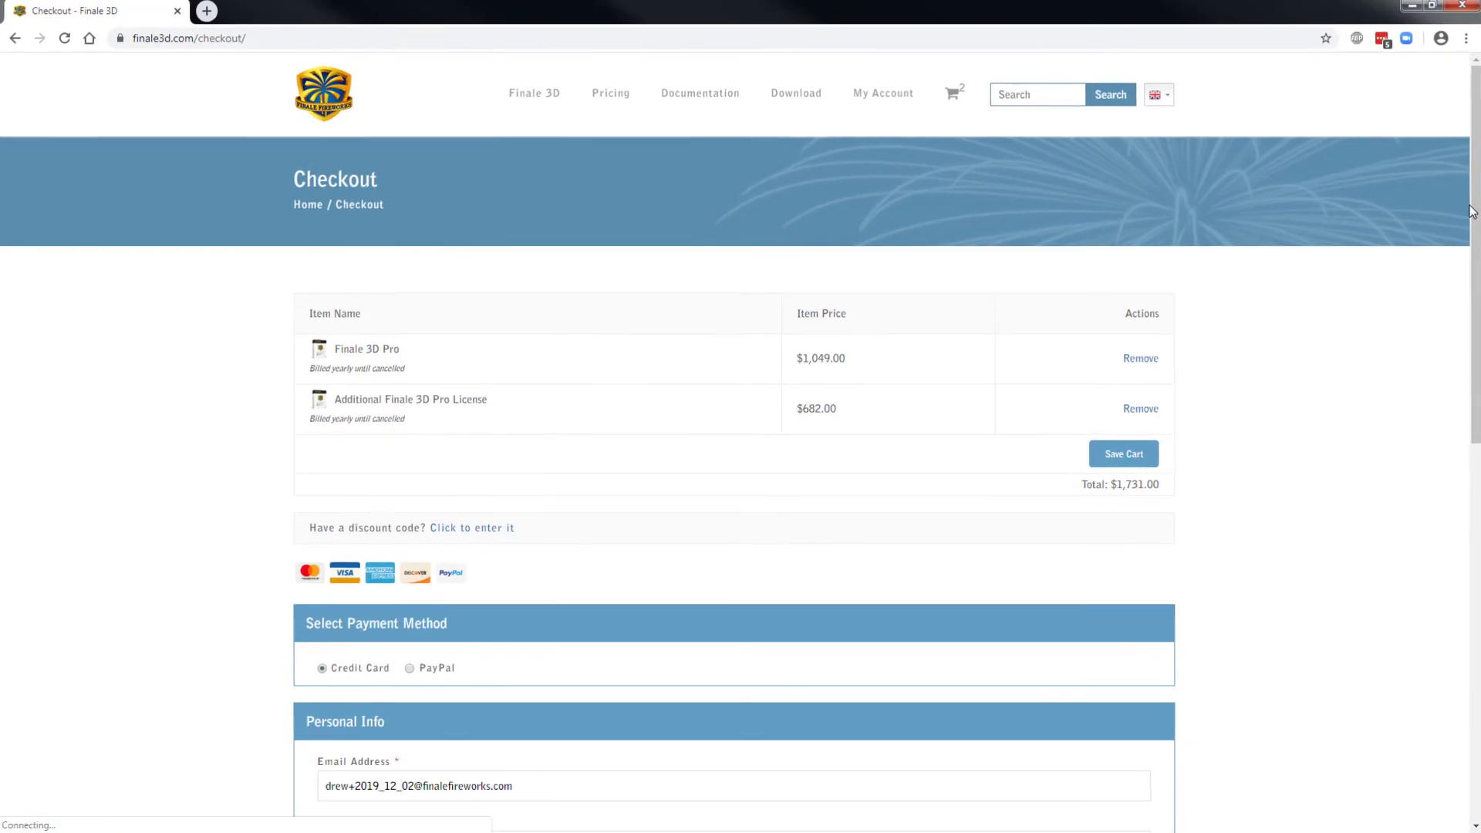
# - Enter discount code 'example' and scroll to the Credit Card Info form
pyautogui.click(472, 528)
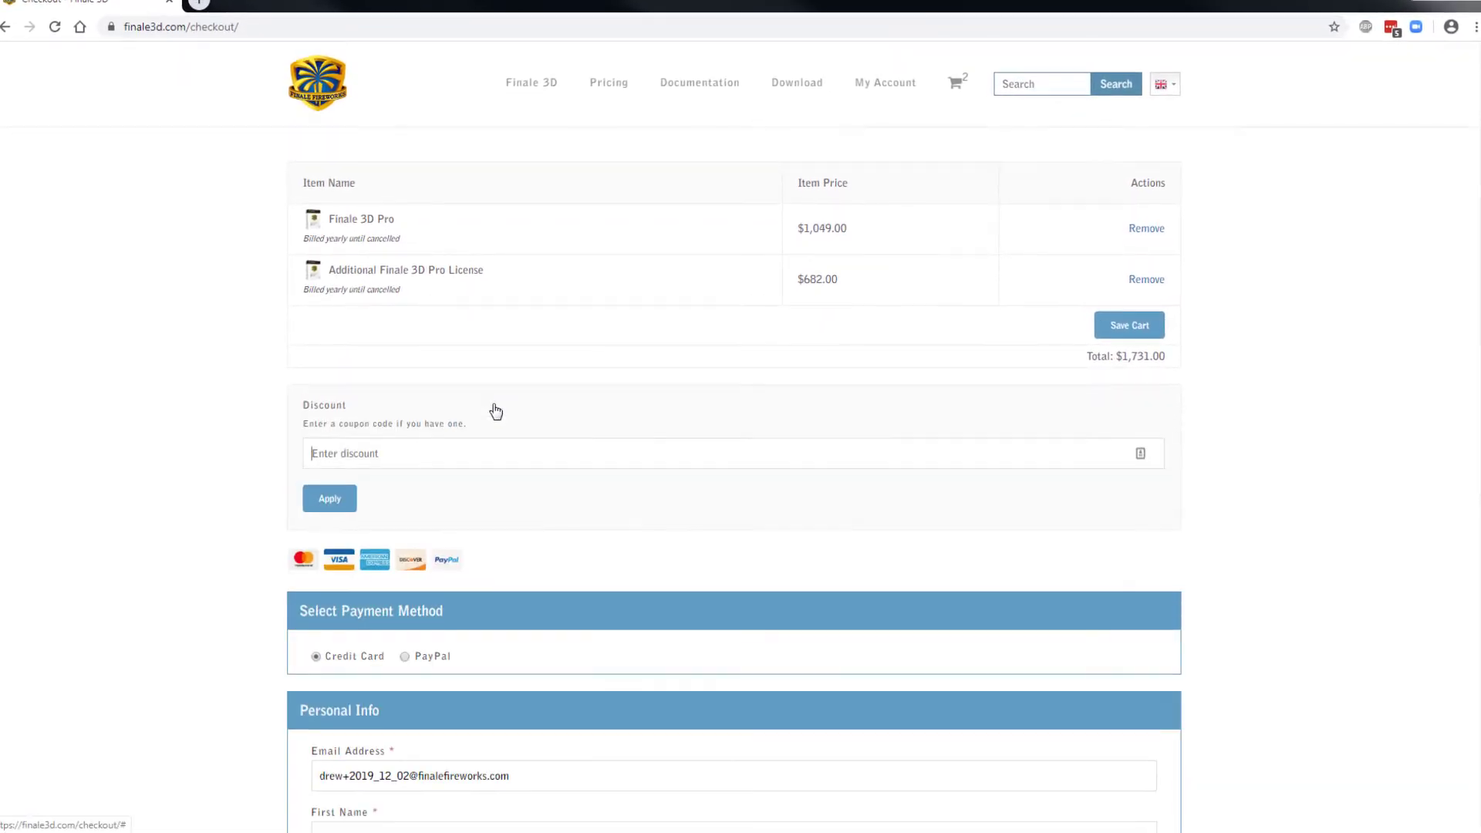
pyautogui.write('example')
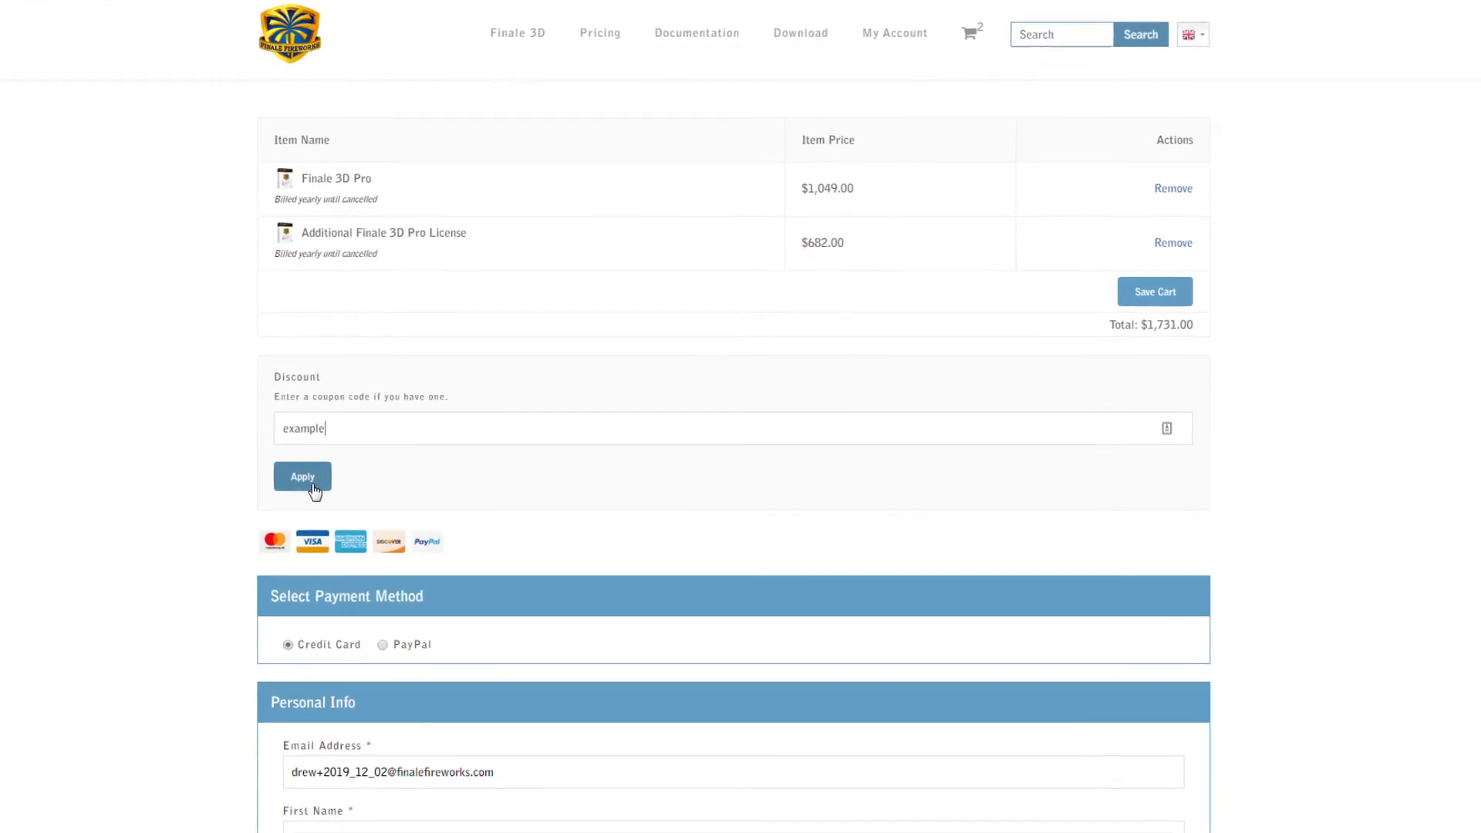
pyautogui.scroll(-3)
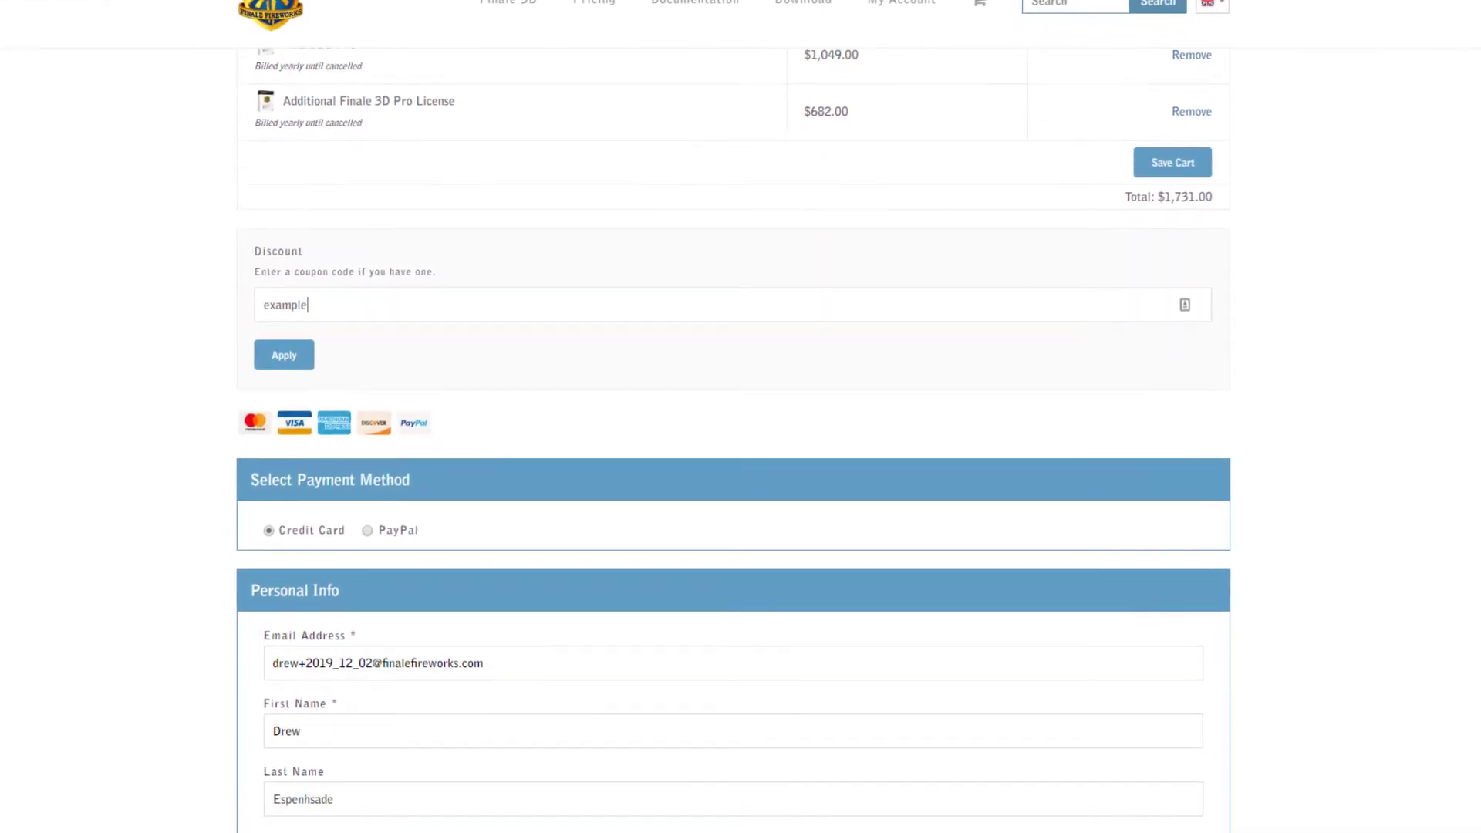
pyautogui.scroll(-3)
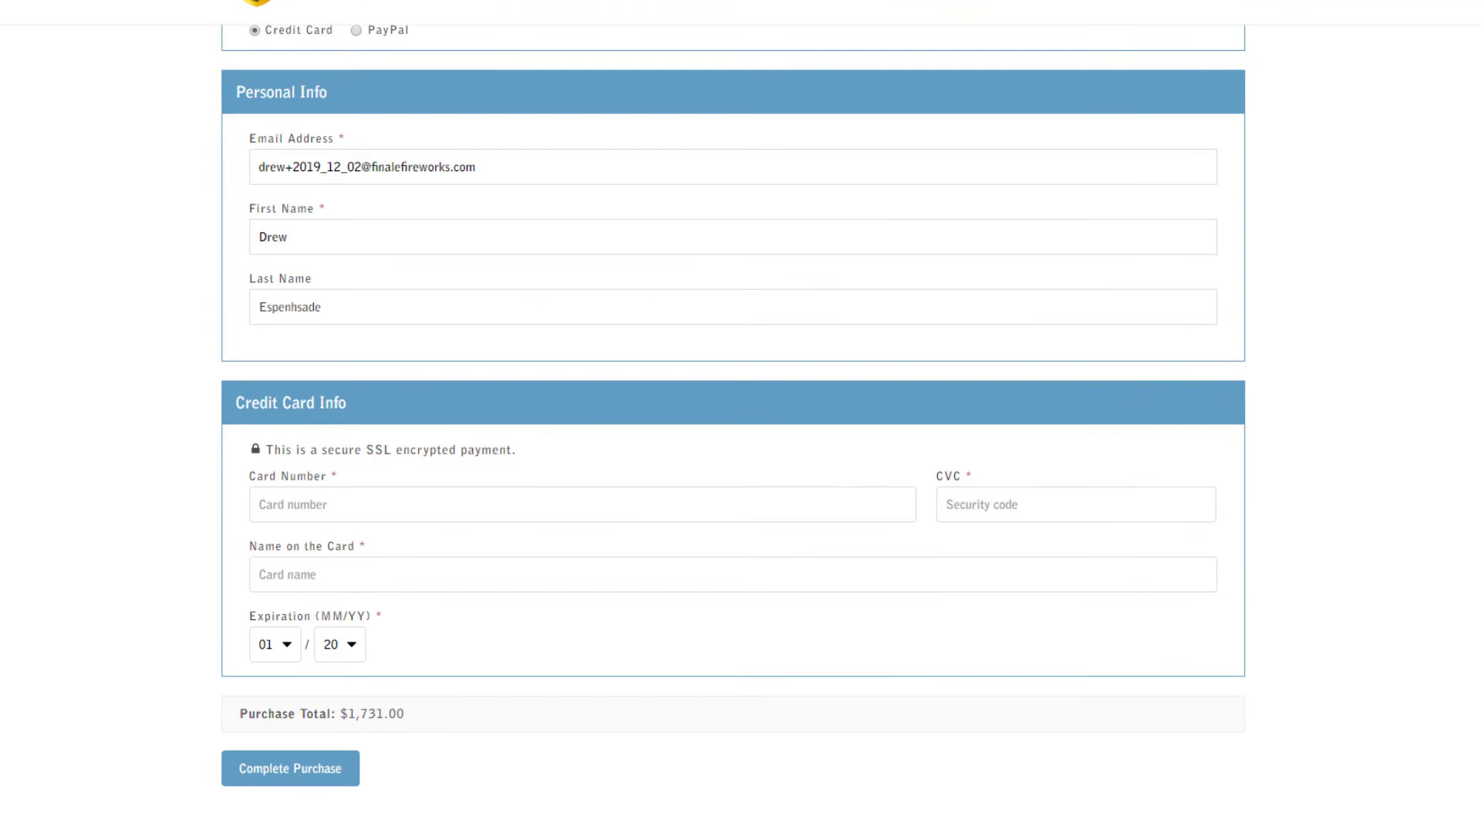
pyautogui.scroll(-3)
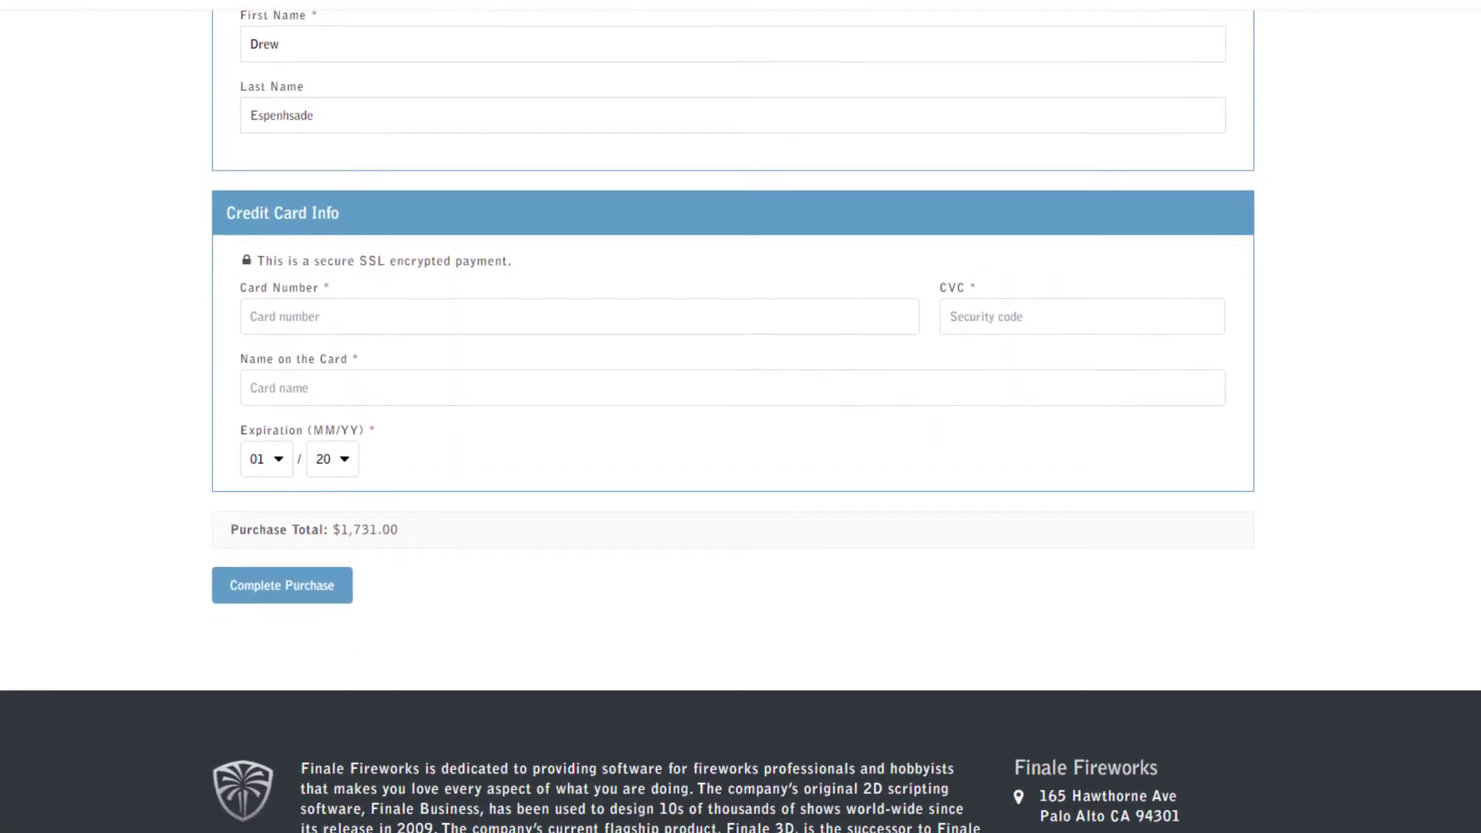
pyautogui.scroll(-3)
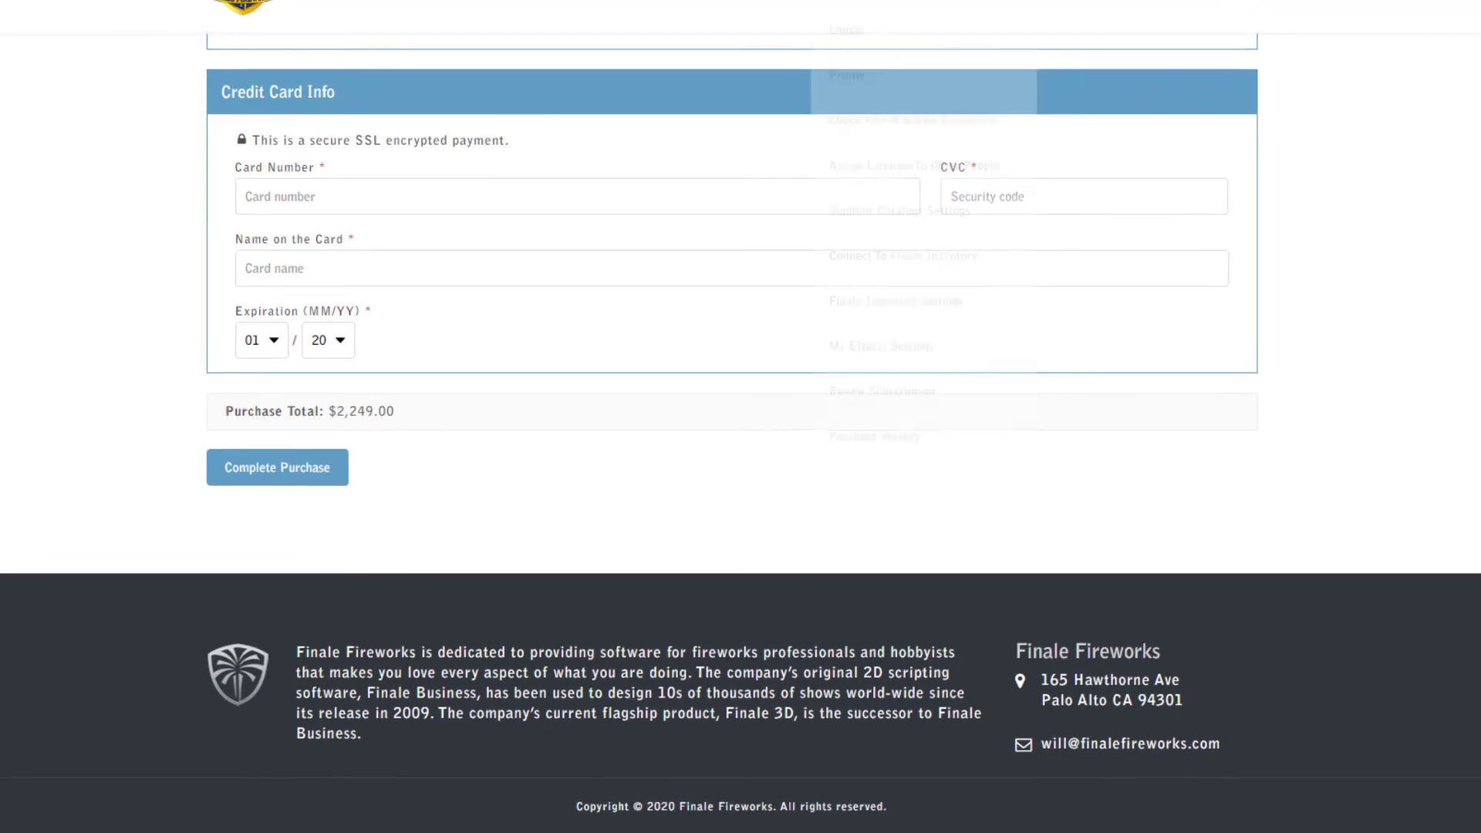
# - Go to My Account > Assign Licenses To Other People
pyautogui.click(792, 45)
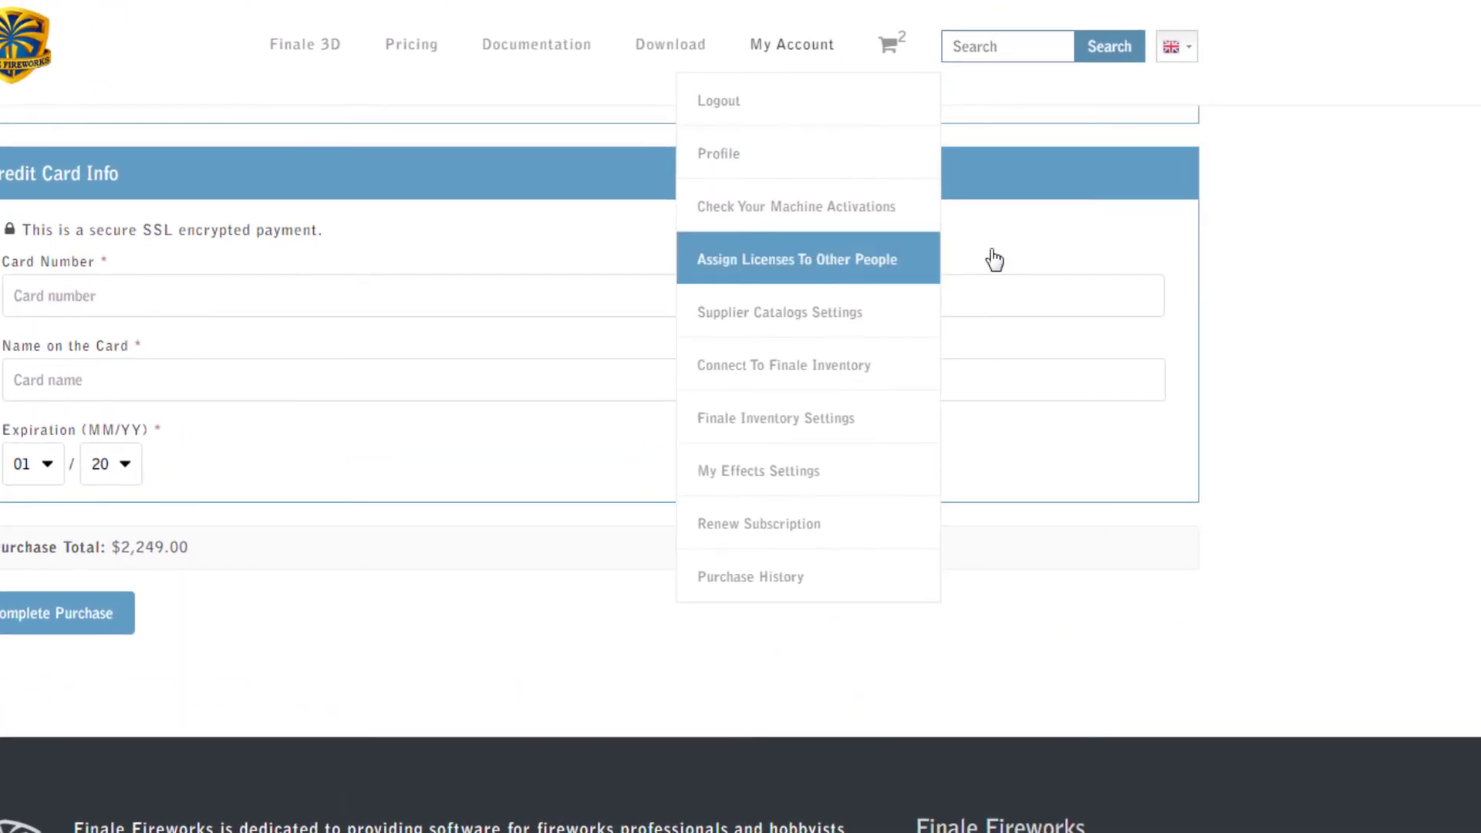
pyautogui.click(796, 259)
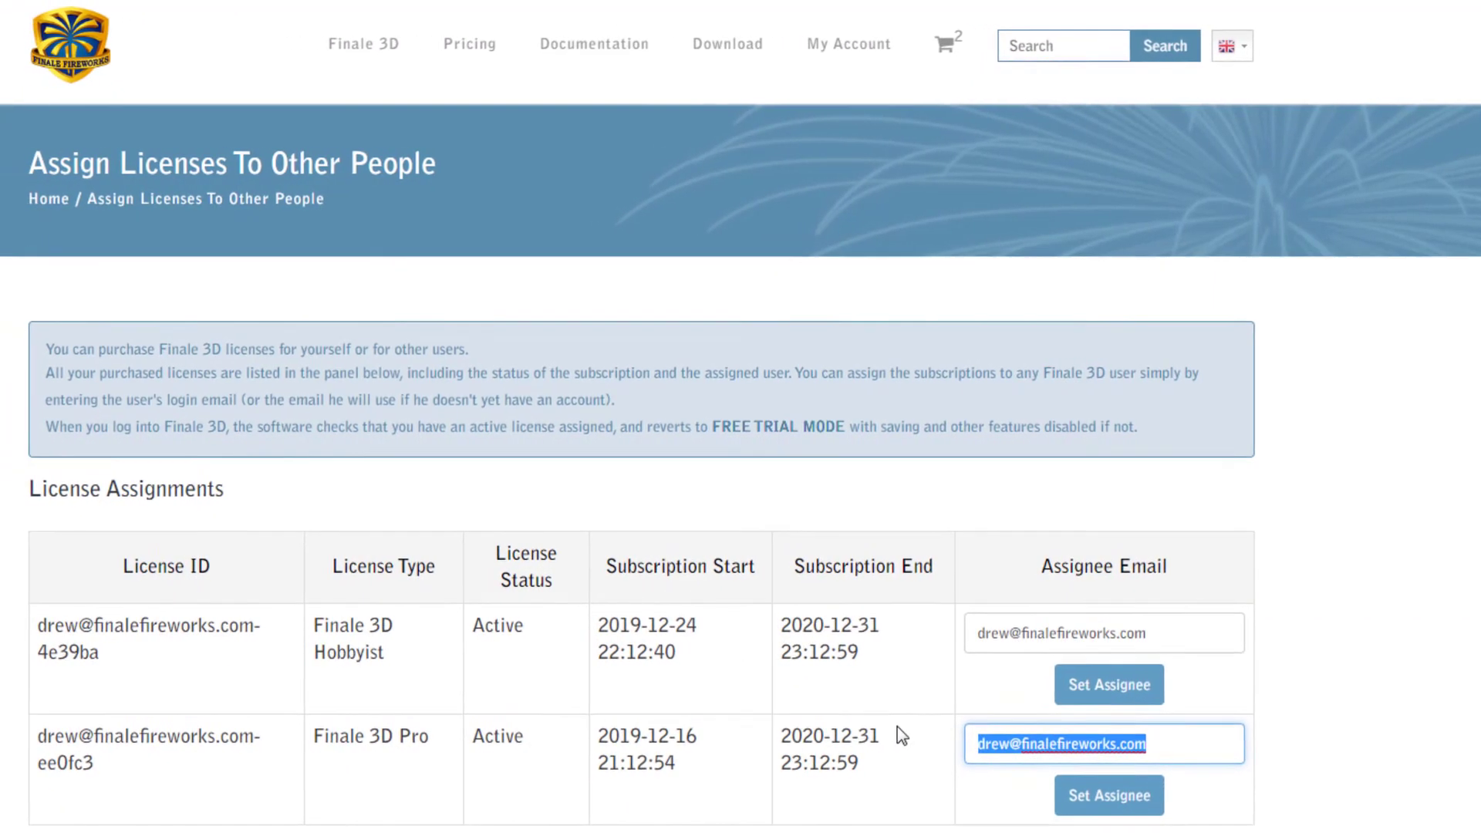
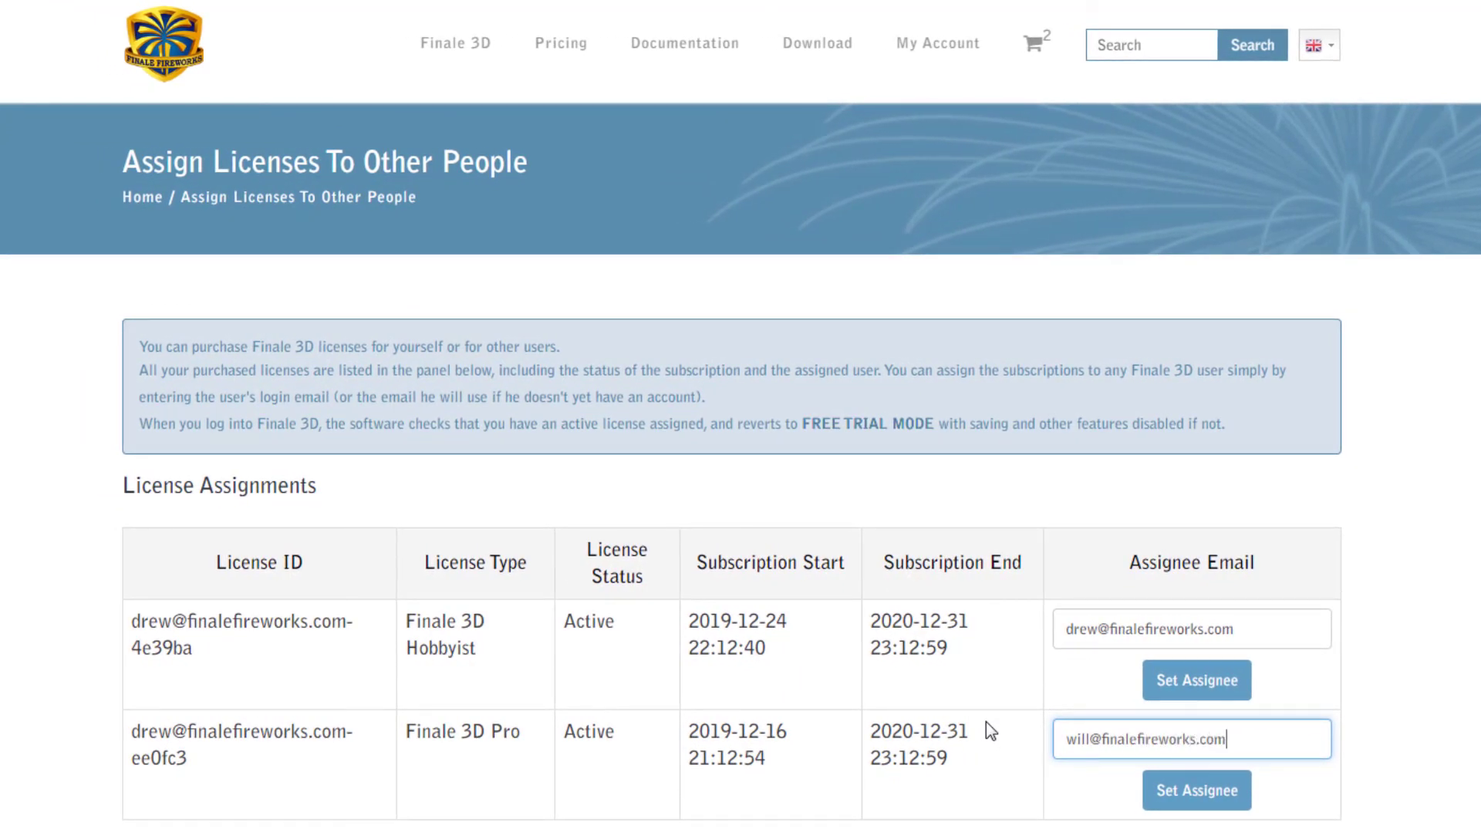
pyautogui.click(1194, 790)
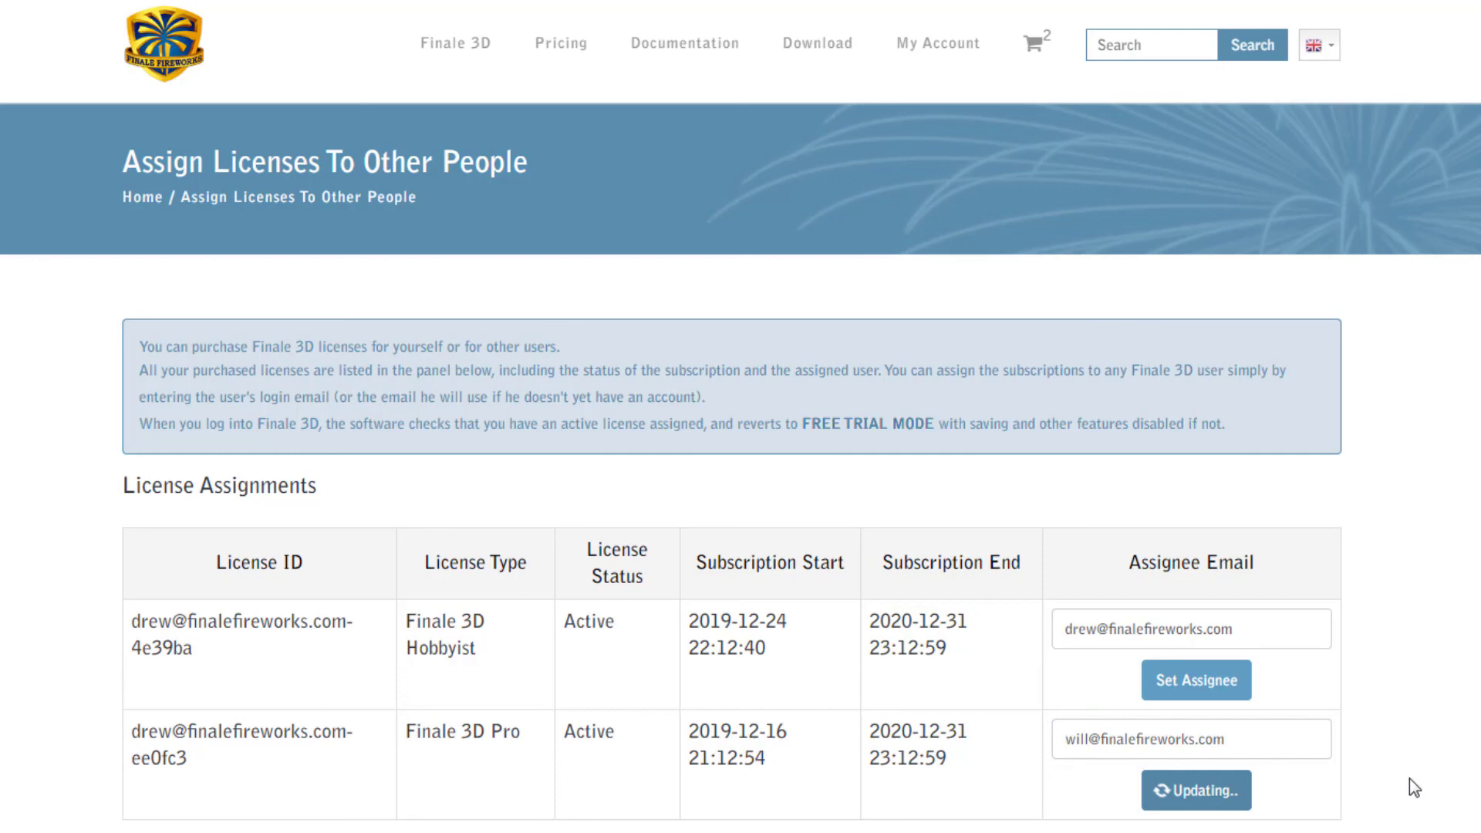
pyautogui.click(1194, 790)
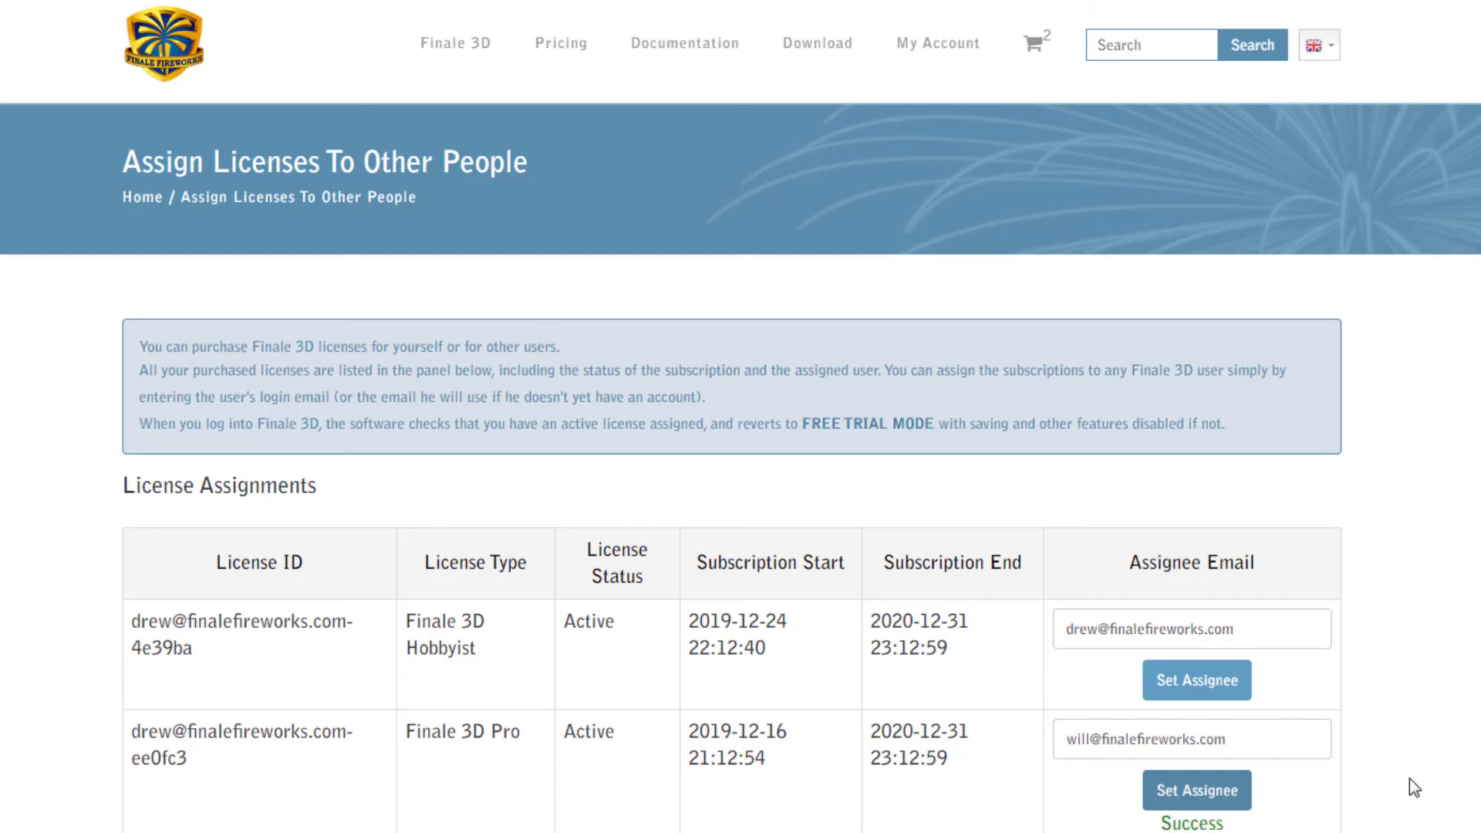